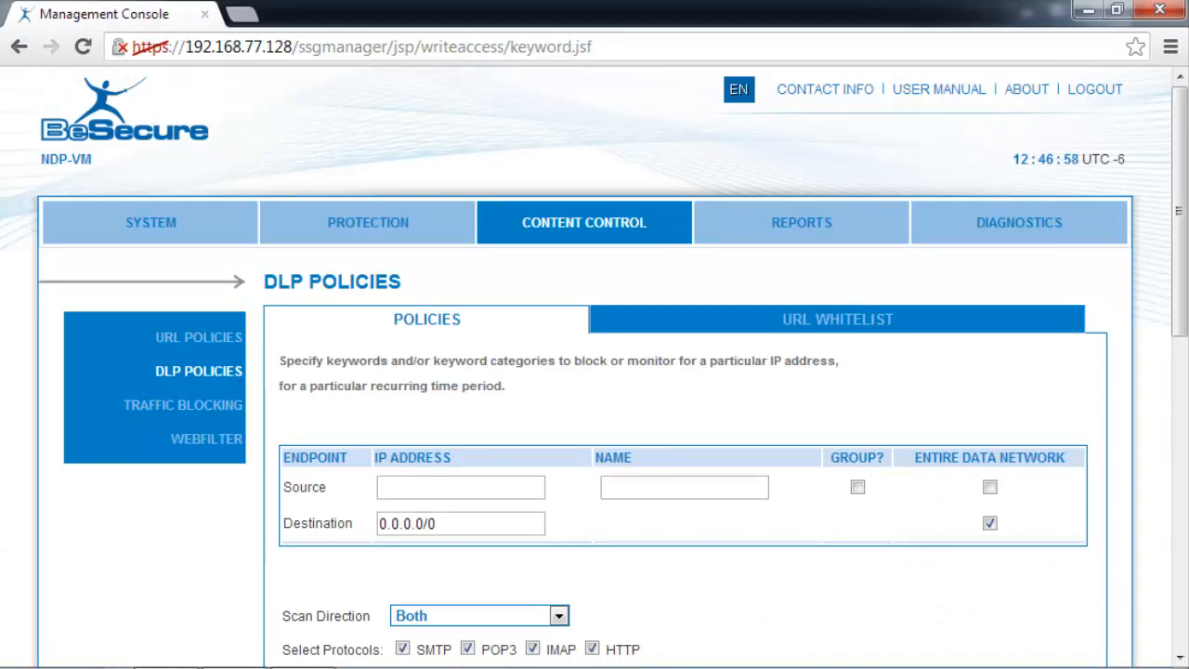
- Use Entire Data Network as source, set the action to Block access, and include Credit Card Numbers (PCI Standard)
{"action": "scroll", "scroll_direction": "down", "scroll_amount": 3}
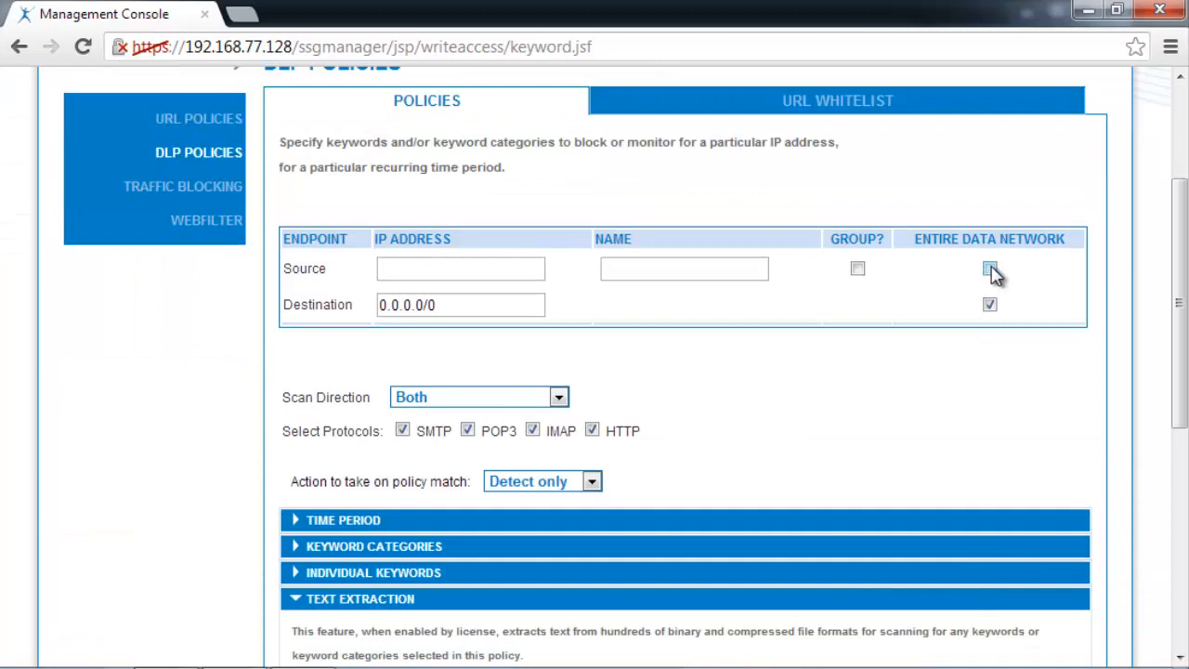
{"action": "left_click", "coordinate": [989, 267]}
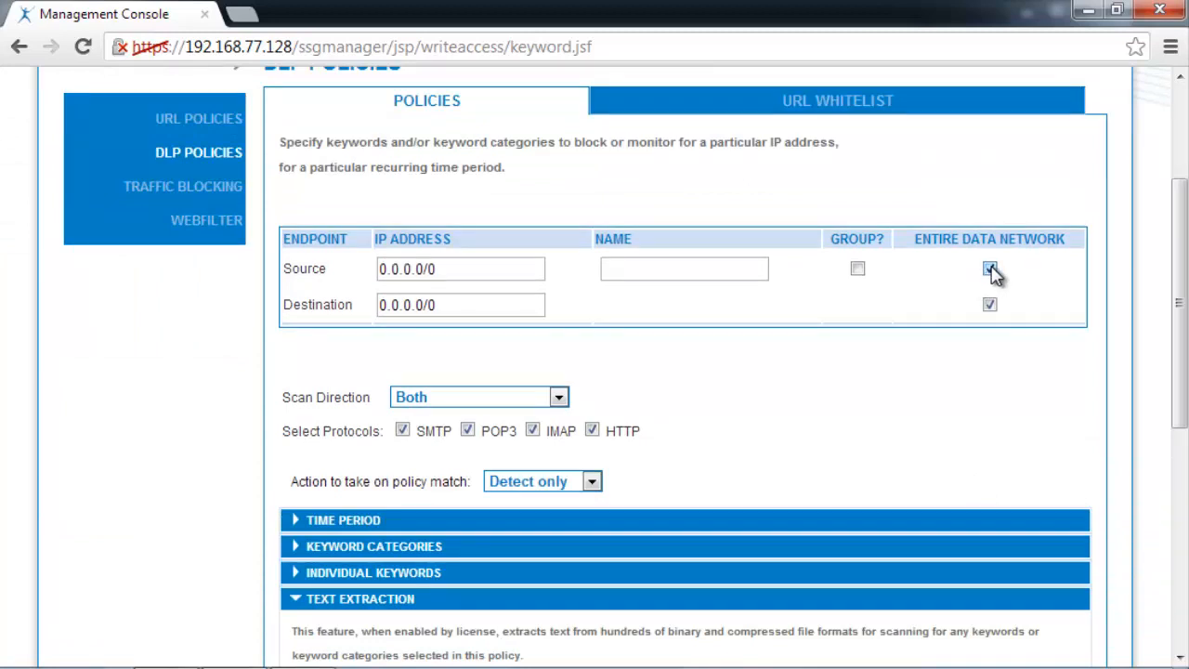
{"action": "left_click", "coordinate": [590, 479]}
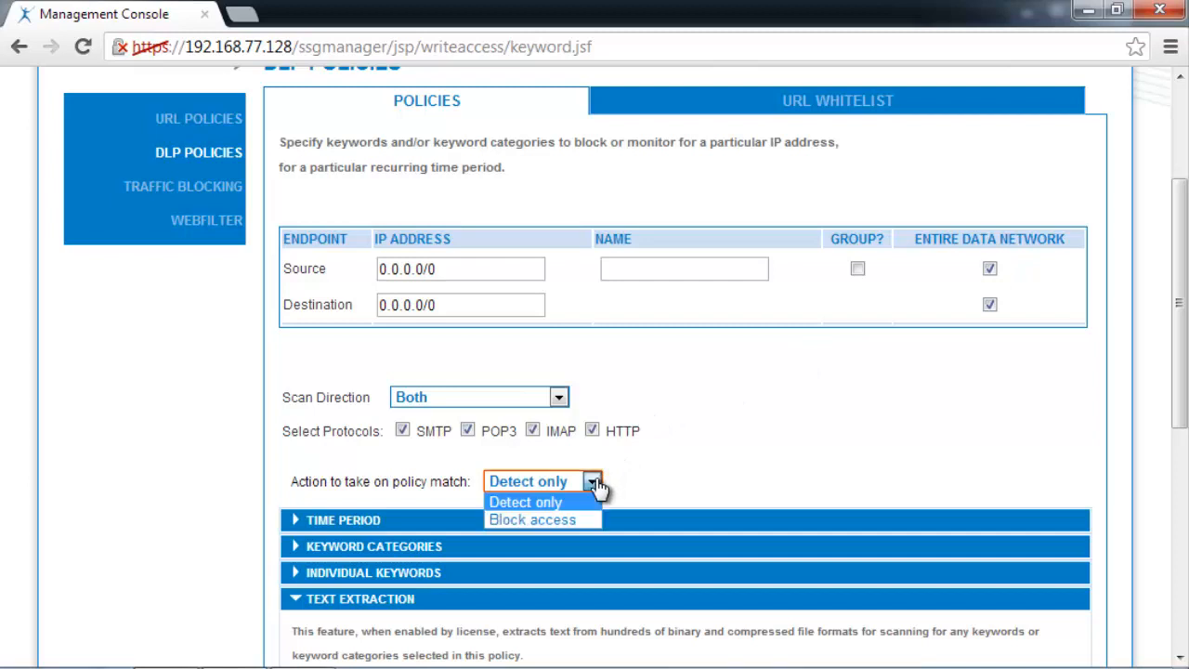
{"action": "left_click", "coordinate": [532, 520]}
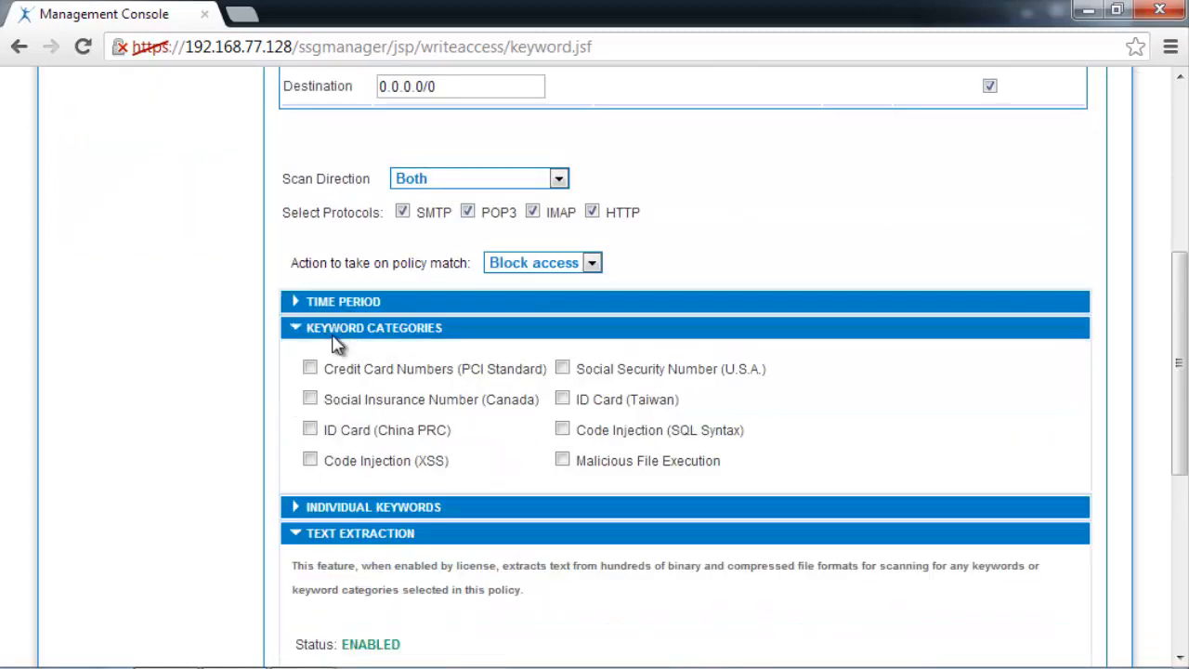
{"action": "mouse_move", "coordinate": [310, 368]}
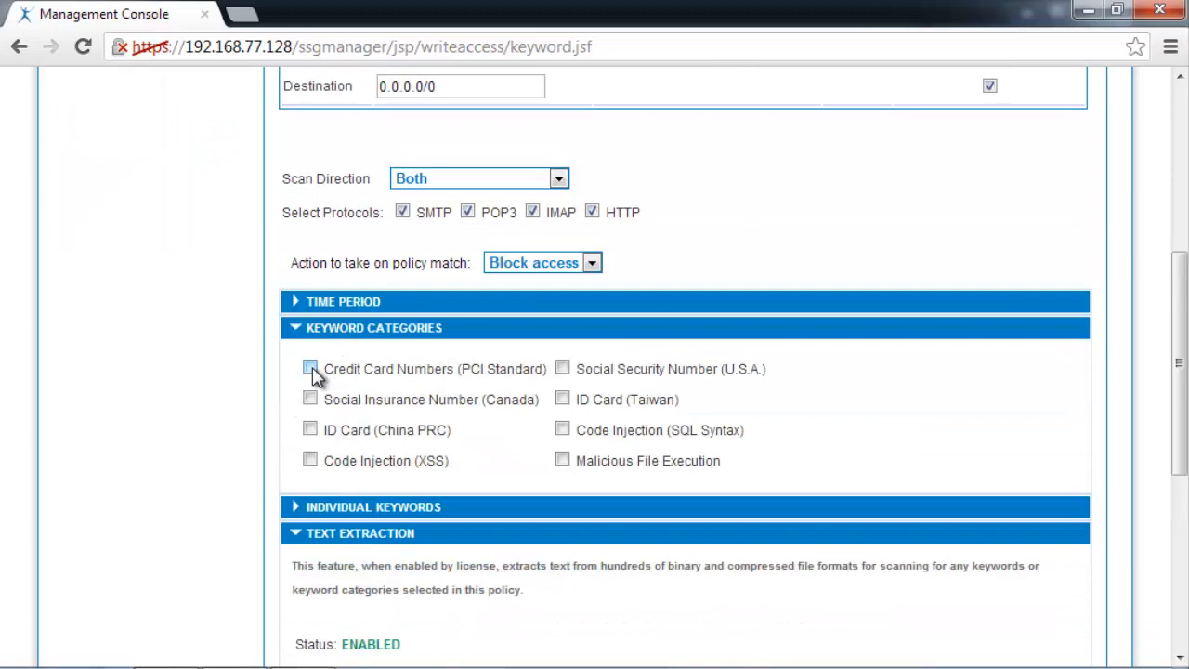
{"action": "left_click", "coordinate": [310, 368]}
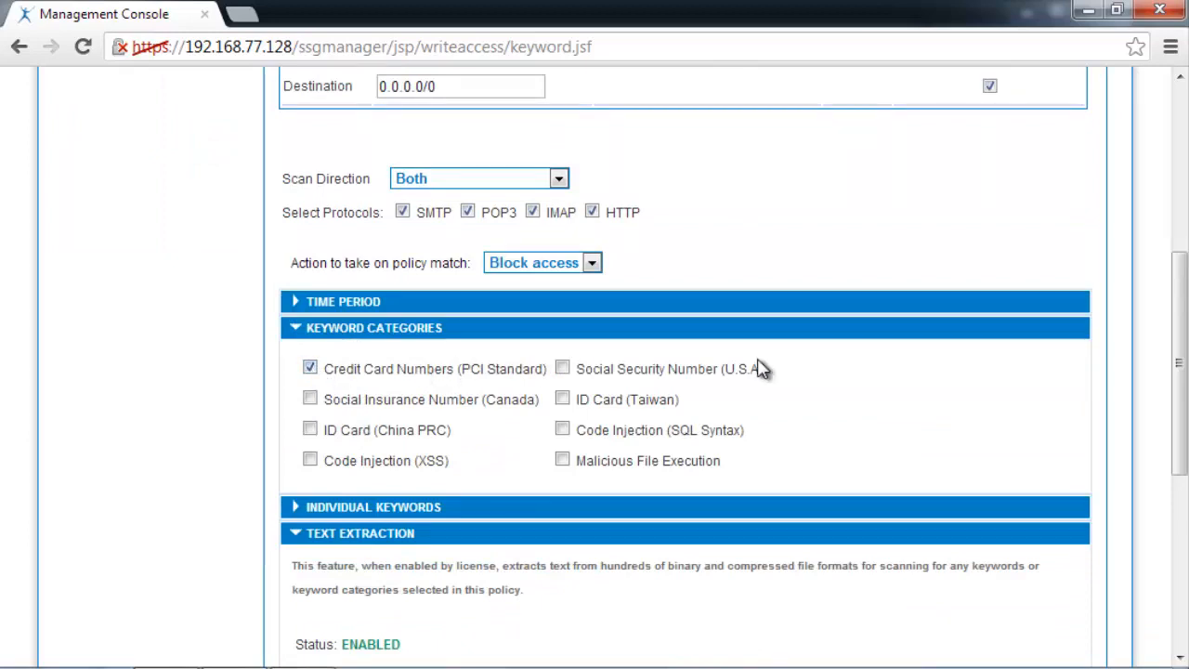
{"action": "mouse_move", "coordinate": [932, 363]}
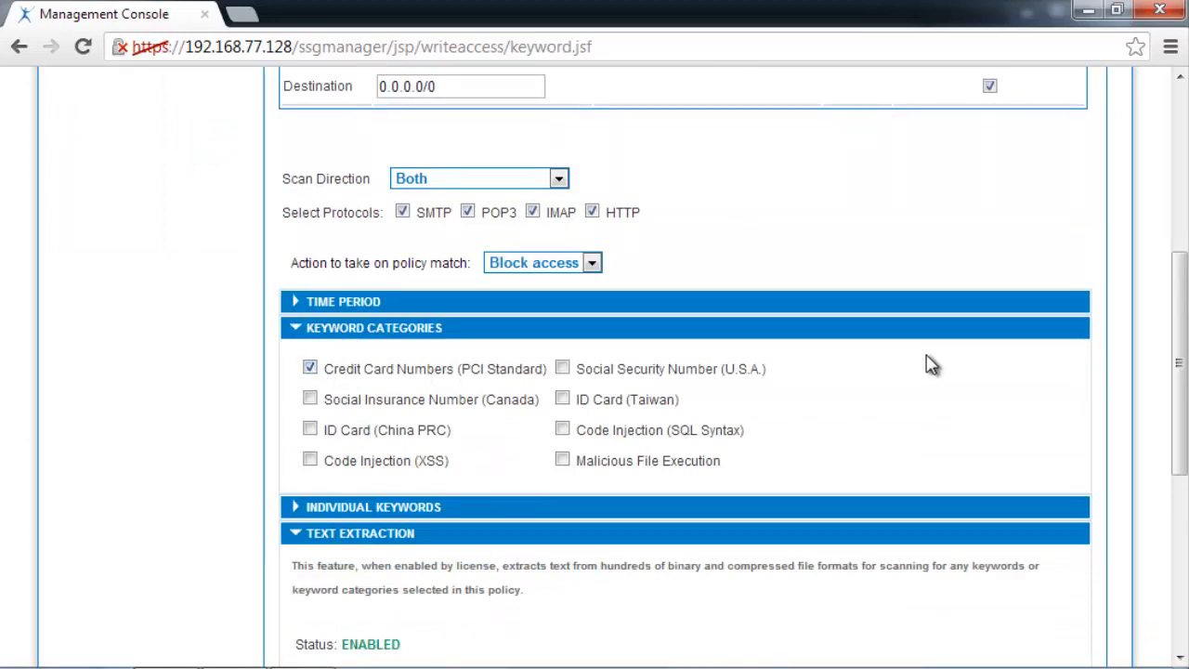
- Add abc_confidential to the policy's Individual Keywords list
{"action": "scroll", "scroll_direction": "down", "scroll_amount": 3}
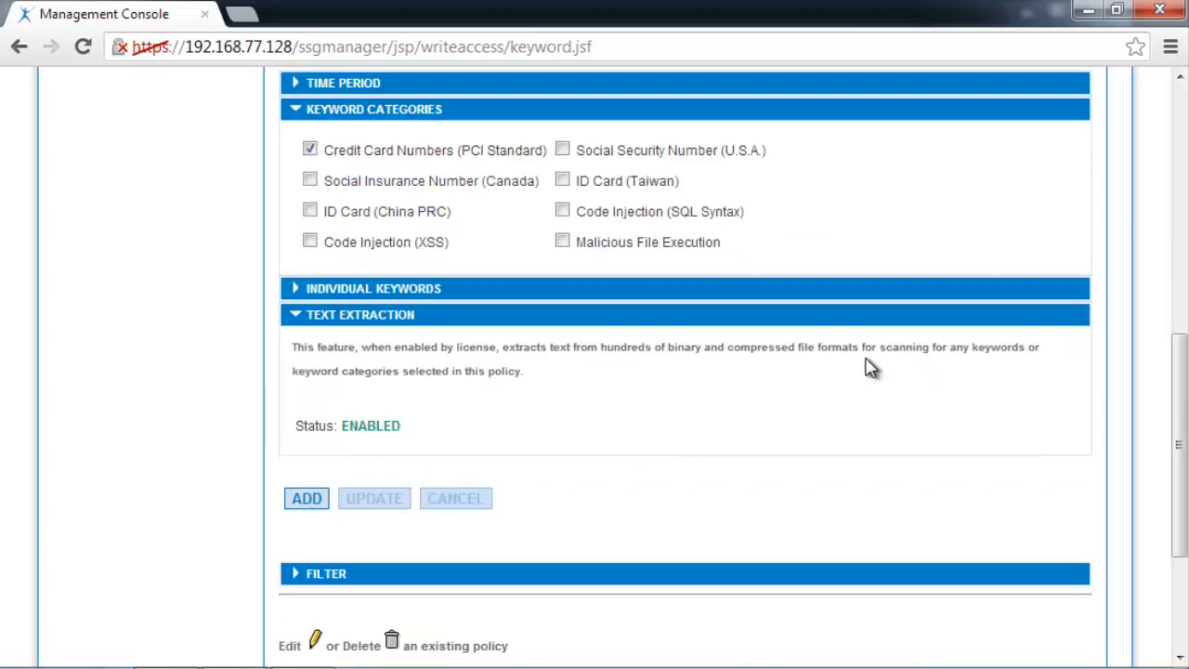
{"action": "mouse_move", "coordinate": [390, 320]}
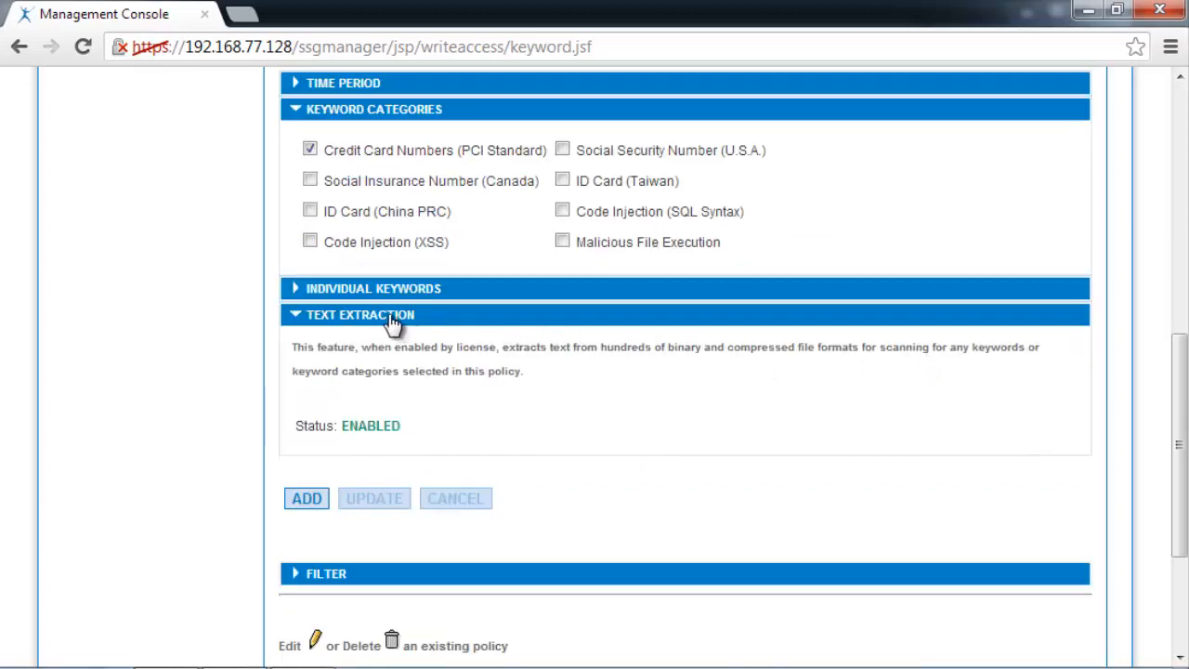
{"action": "left_click", "coordinate": [372, 288]}
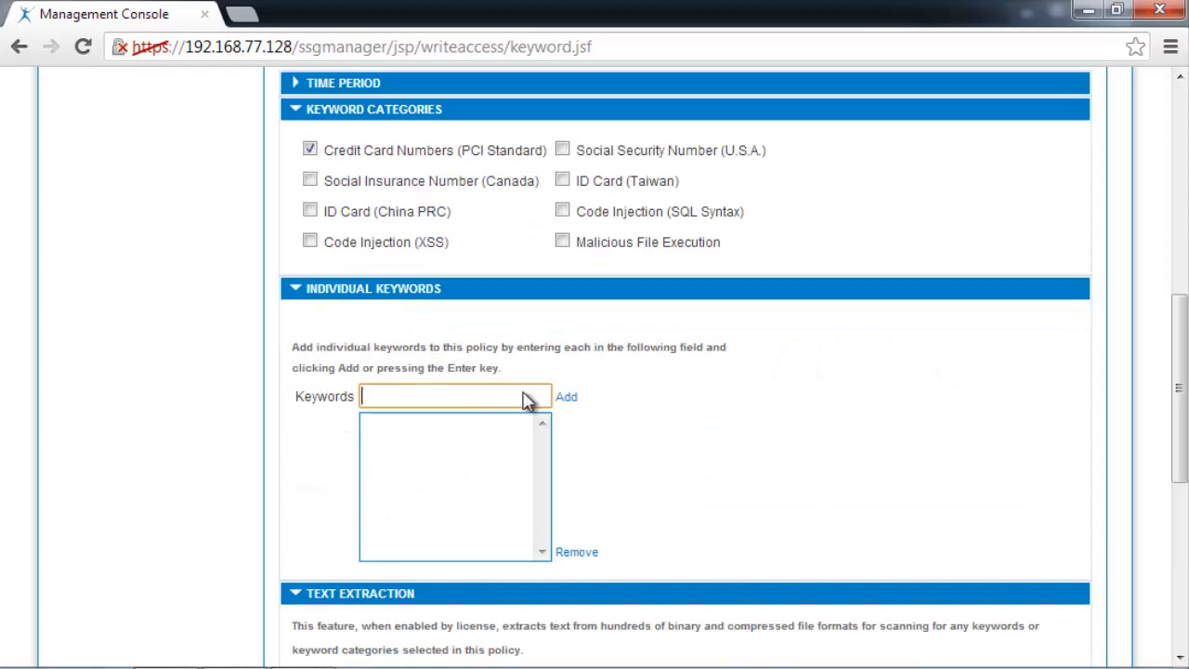
{"action": "mouse_move", "coordinate": [751, 370]}
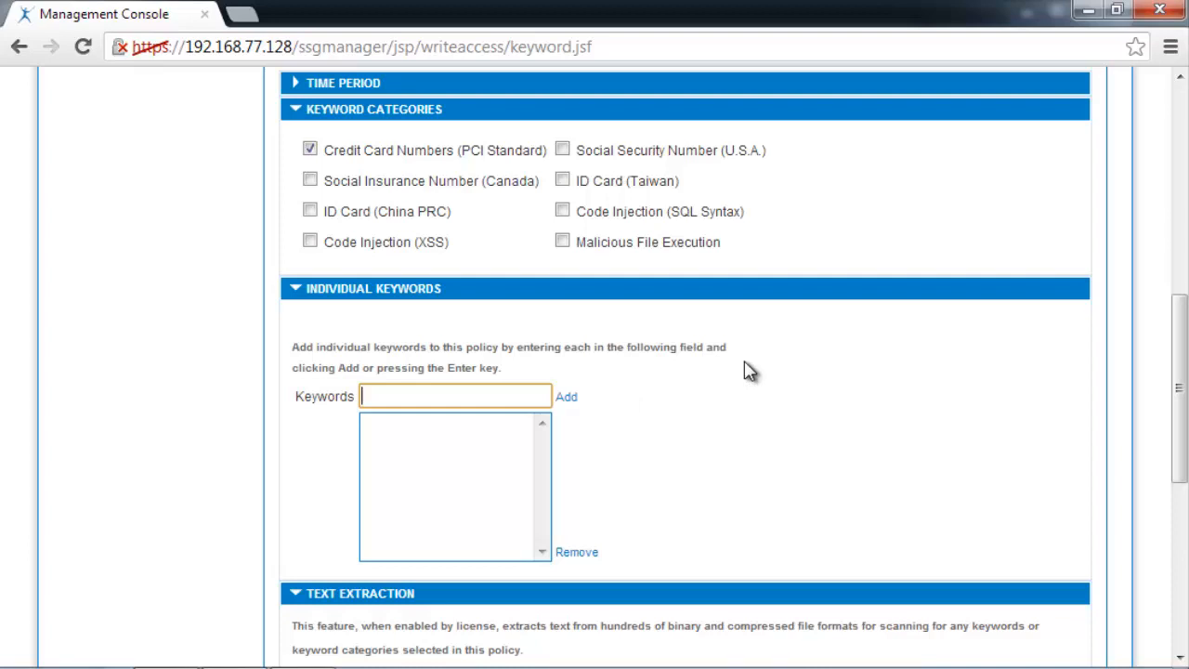
{"action": "type", "text": "abc"}
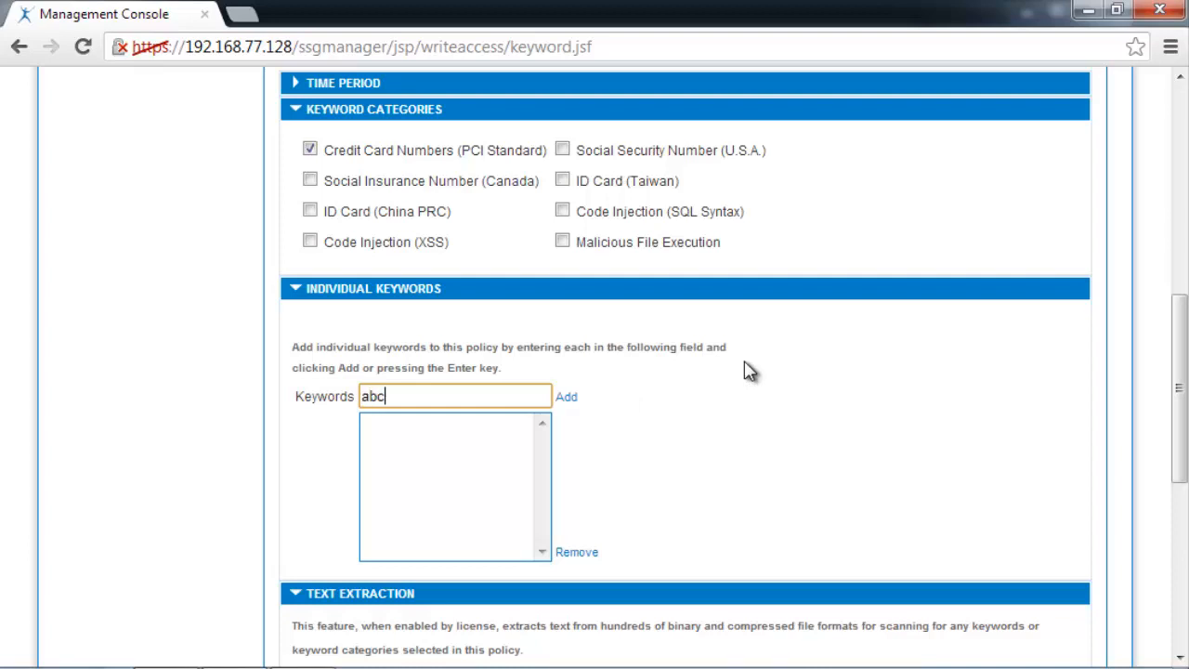
{"action": "type", "text": "_"}
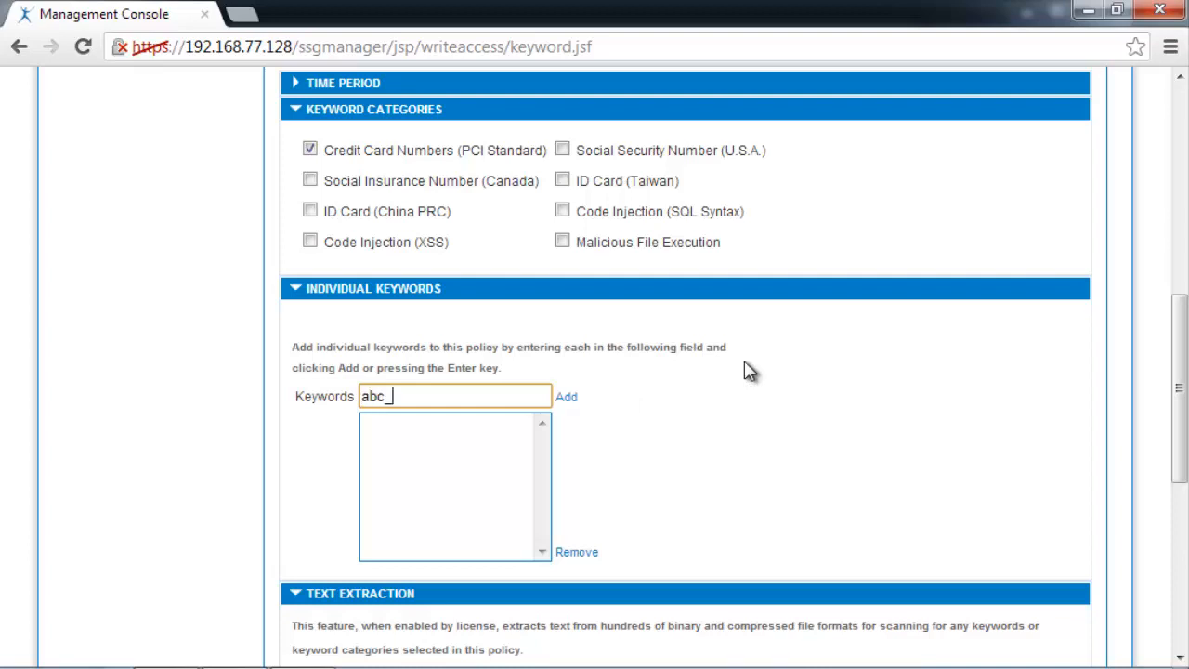
{"action": "type", "text": "confidenti"}
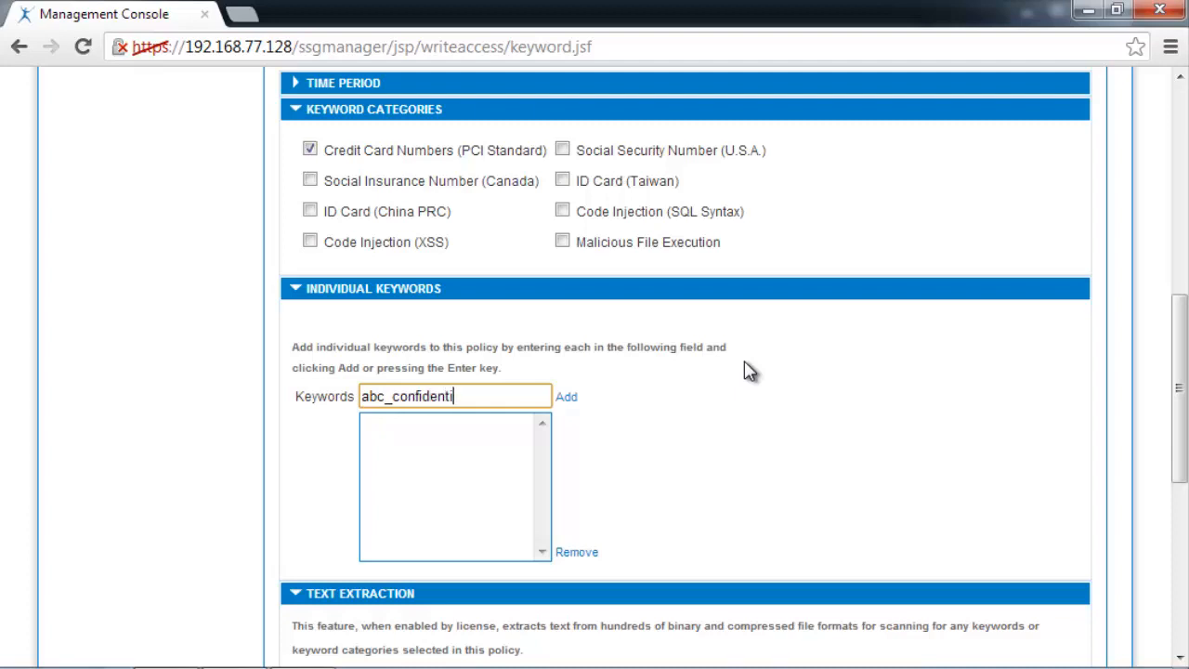
{"action": "left_click", "coordinate": [566, 398]}
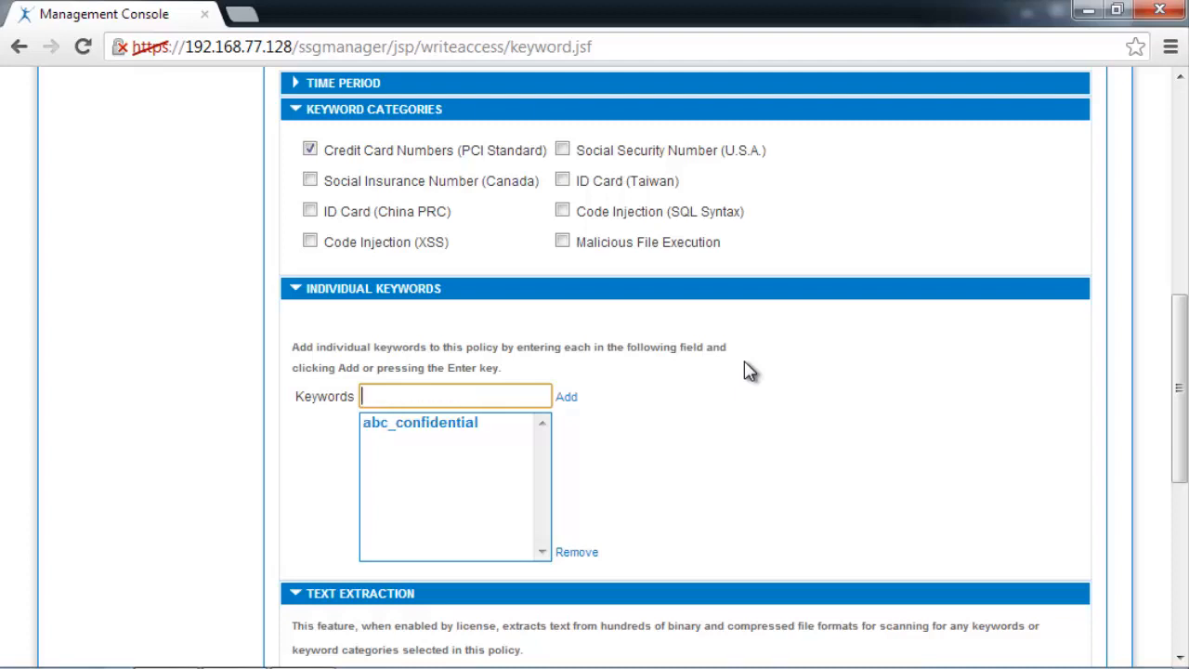
{"action": "scroll", "scroll_direction": "down", "scroll_amount": 3}
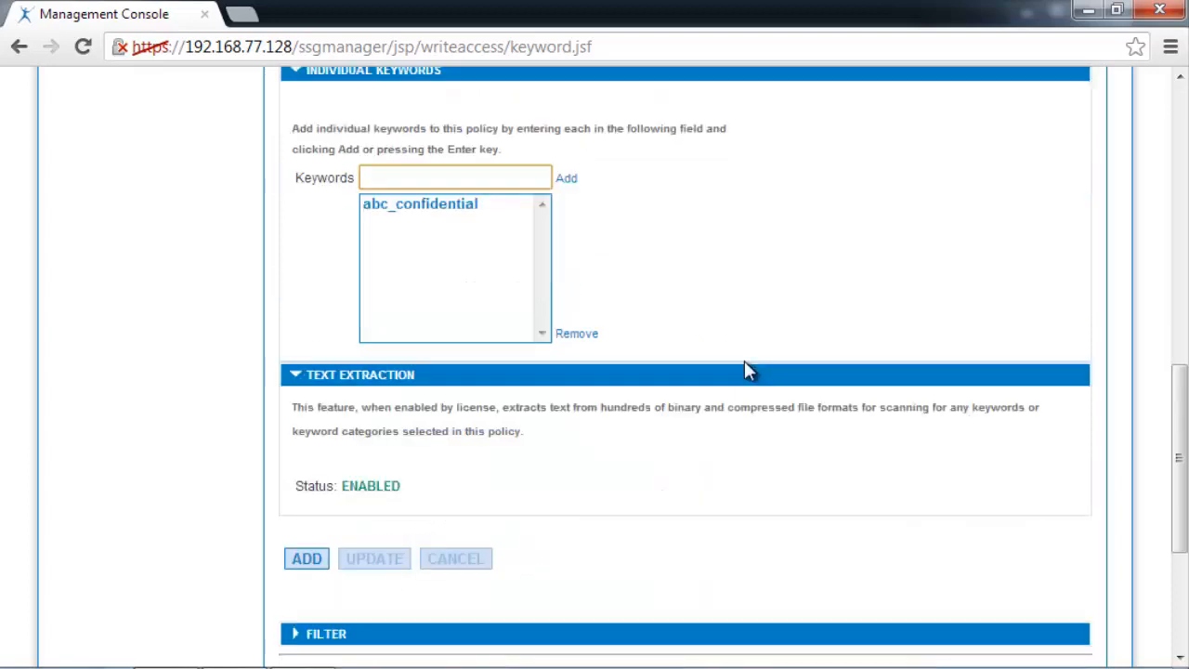
{"action": "scroll", "scroll_direction": "down", "scroll_amount": 3}
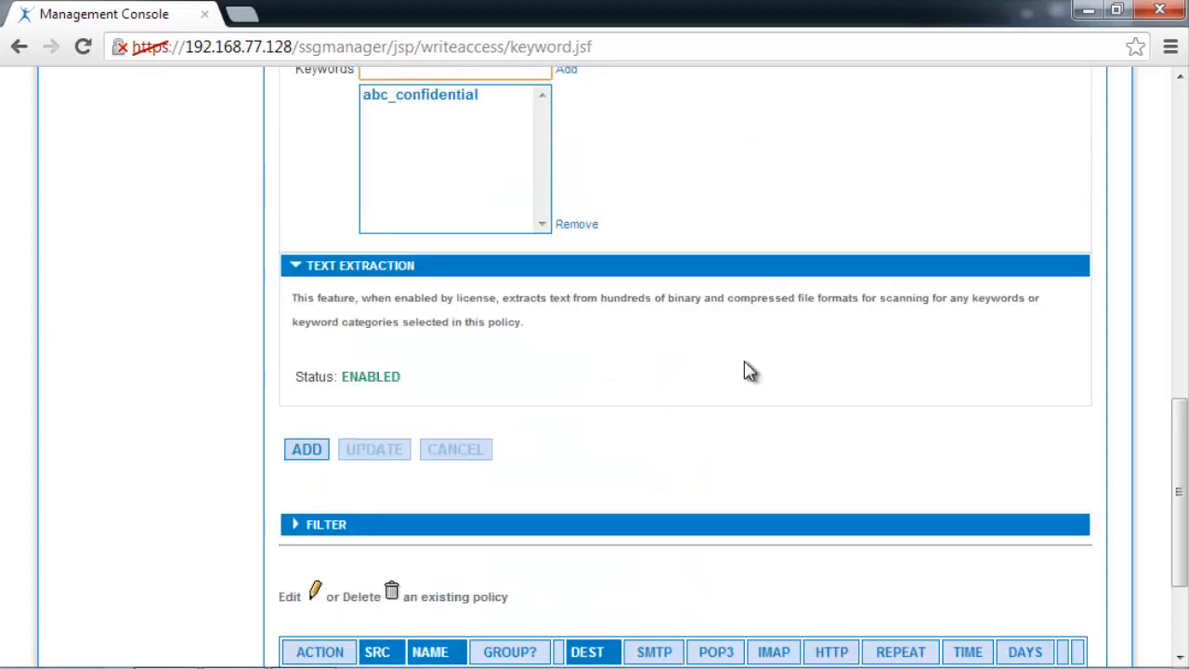
{"action": "mouse_move", "coordinate": [746, 358]}
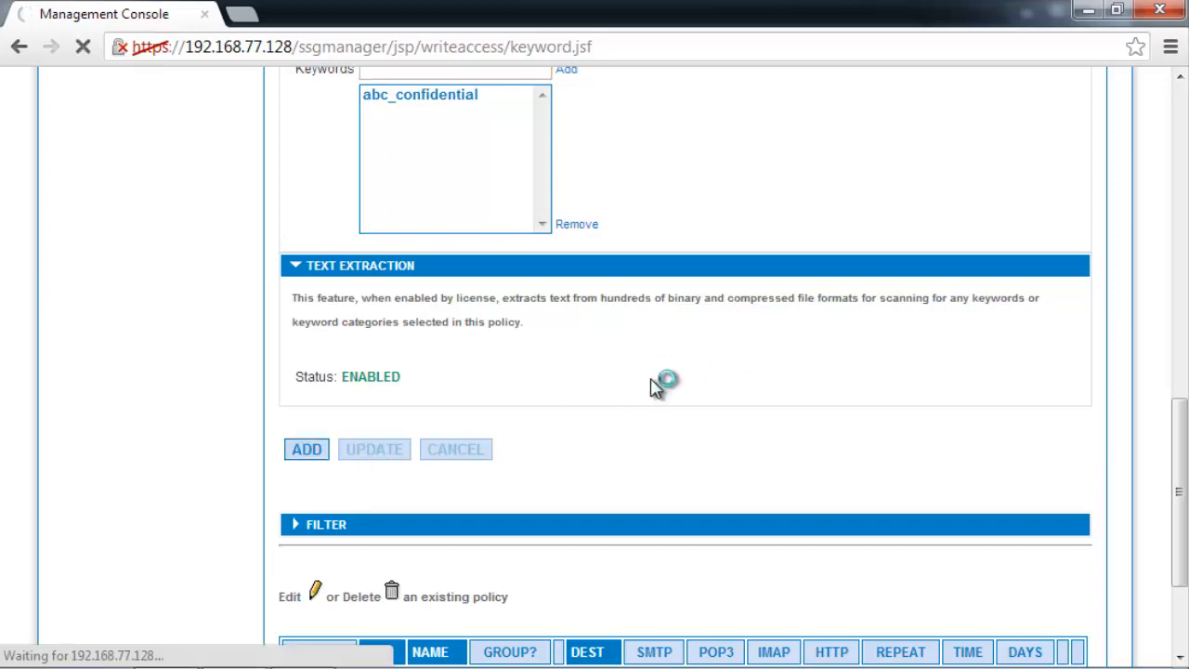
- Save the DLP policy with ADD so it shows as a blocking rule in the existing policies table
{"action": "left_click", "coordinate": [304, 448]}
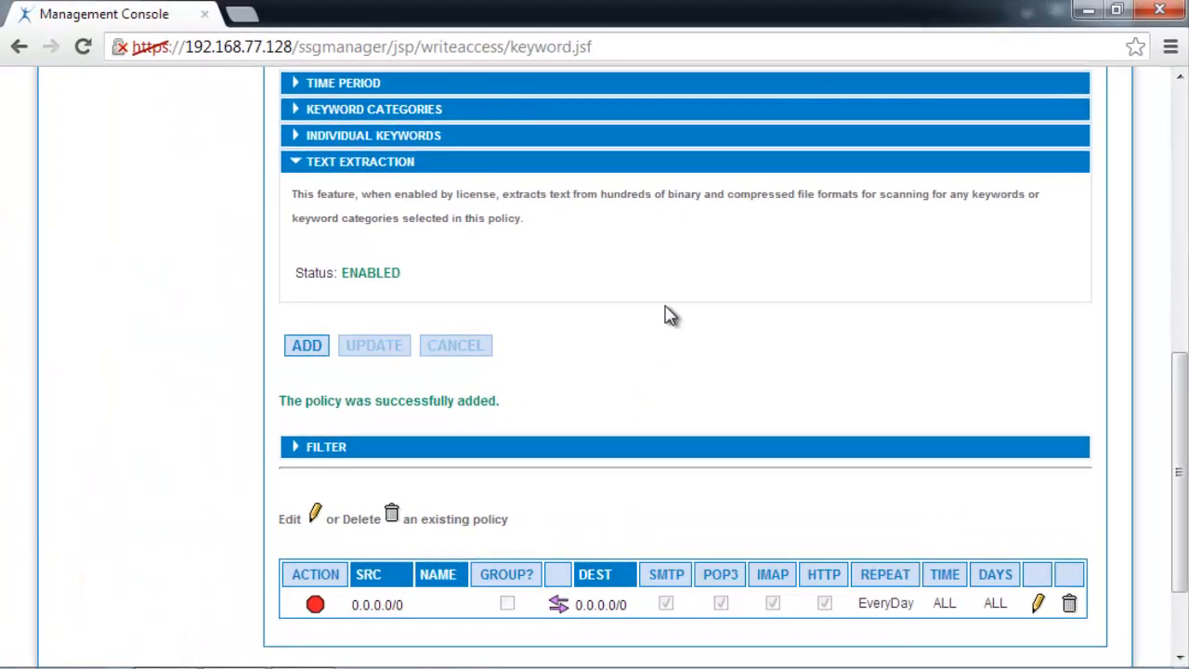
{"action": "scroll", "scroll_direction": "up", "scroll_amount": 3}
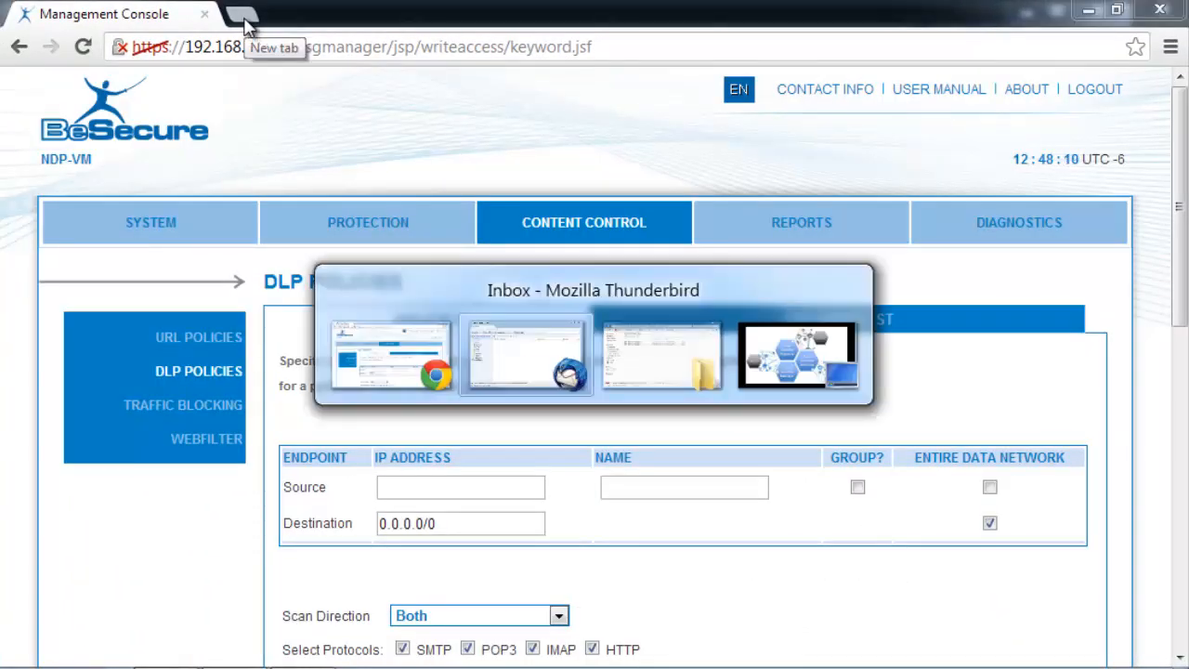
- Browse the Demo test folders, view Financial Projections.xlsx's abc_confidential tag, and reach the Unstructured - Credit Card folder
{"action": "left_click", "coordinate": [661, 355]}
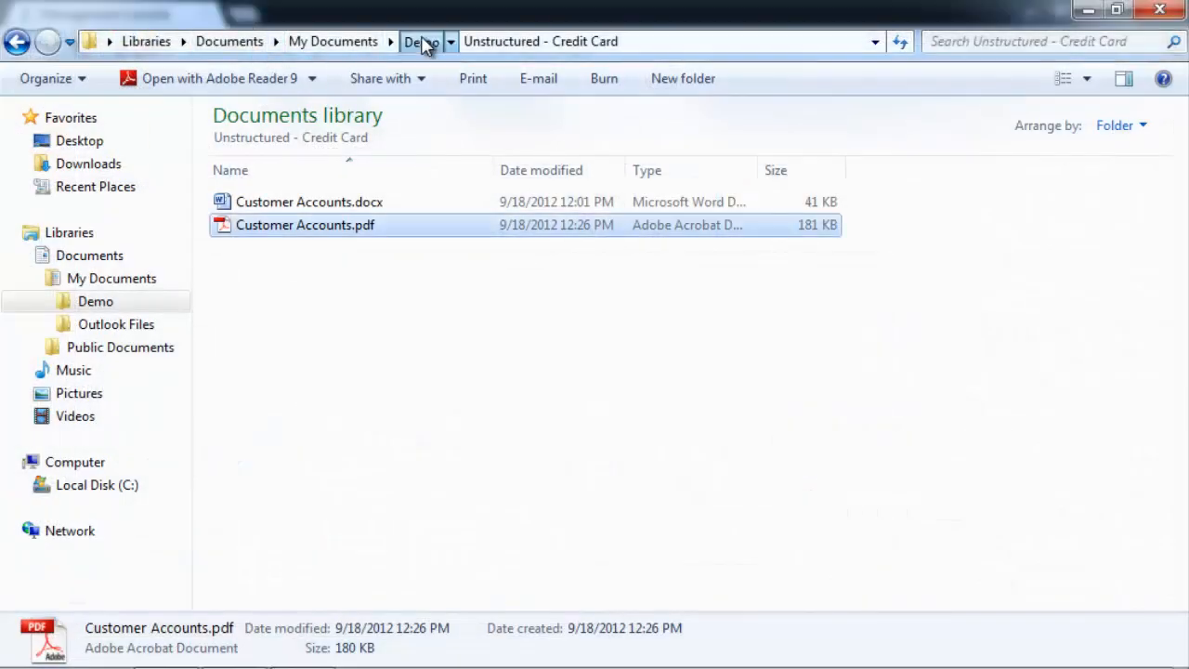
{"action": "left_click", "coordinate": [420, 41]}
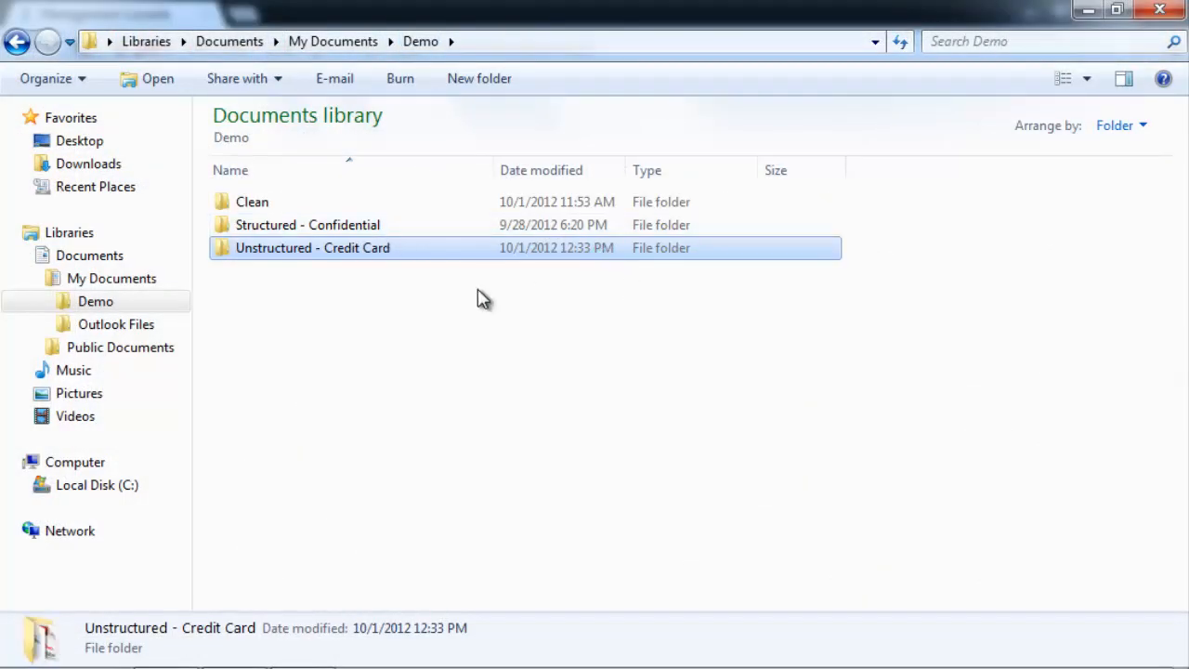
{"action": "mouse_move", "coordinate": [312, 205]}
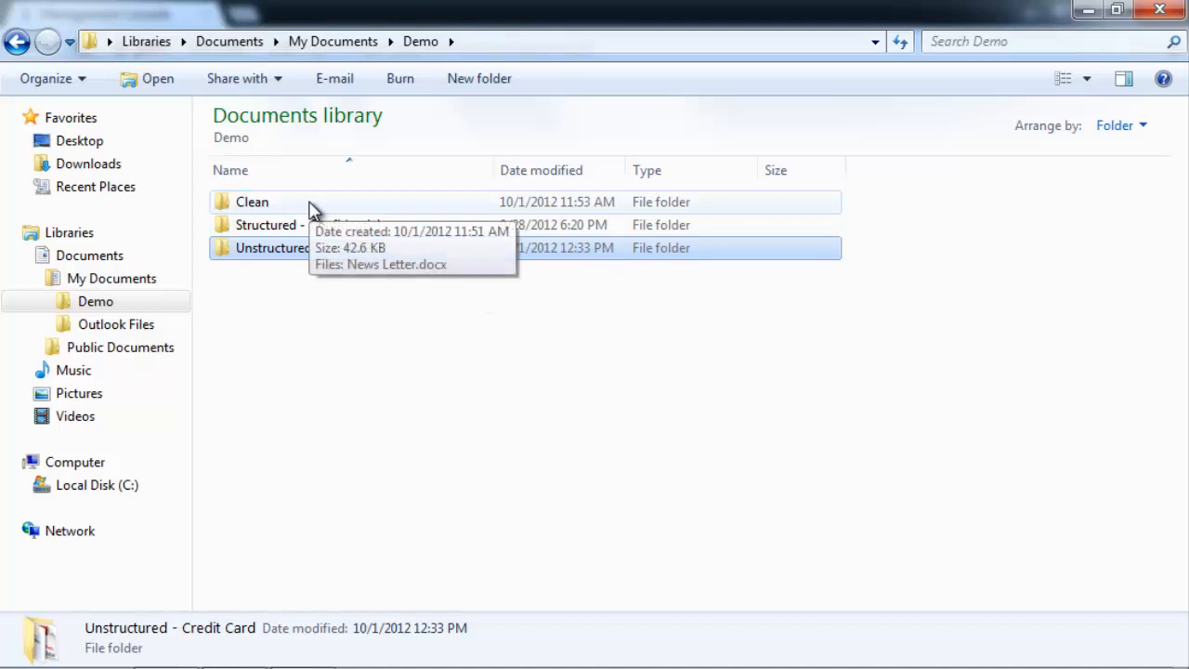
{"action": "double_click", "coordinate": [253, 201]}
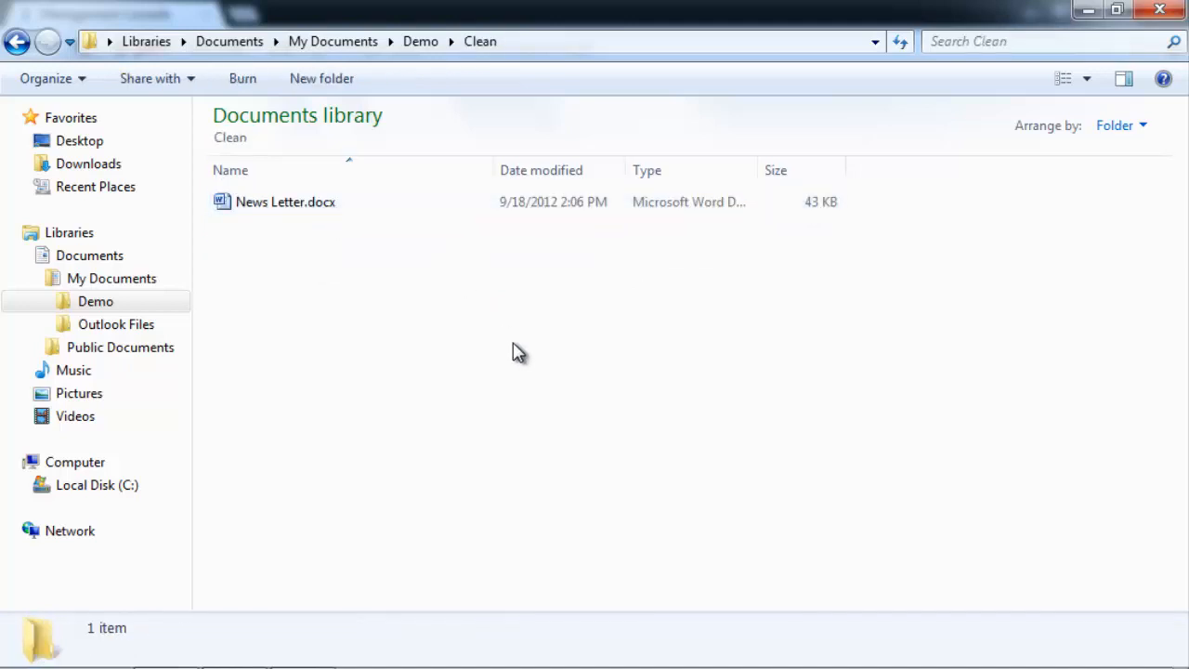
{"action": "mouse_move", "coordinate": [500, 312]}
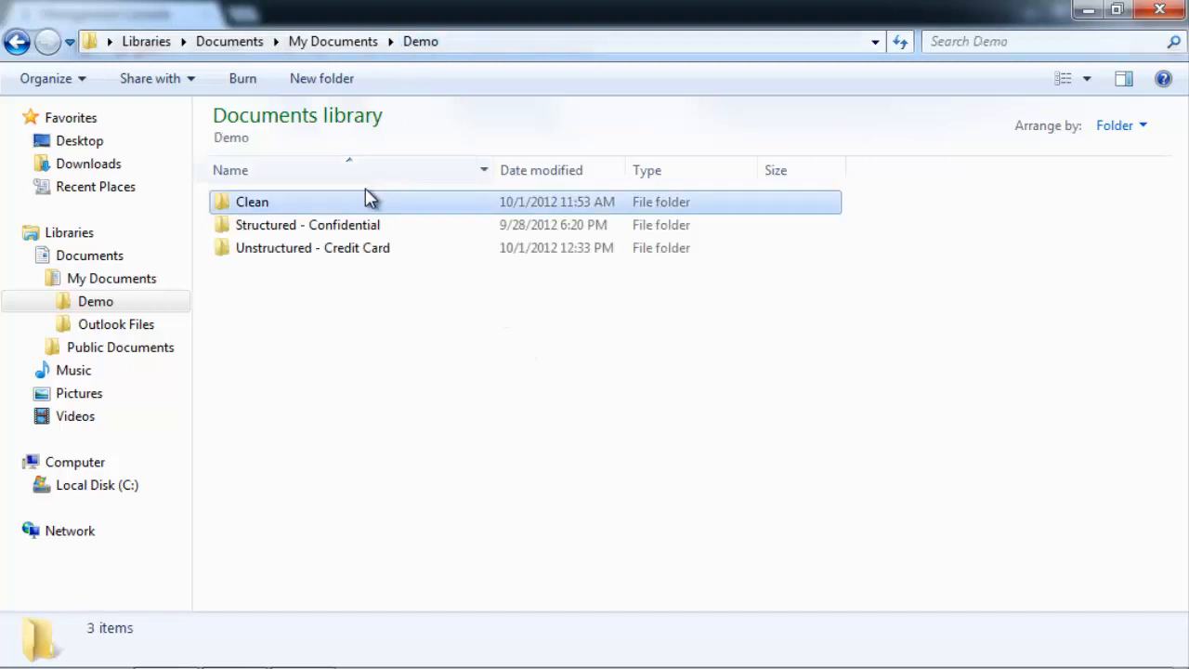
{"action": "mouse_move", "coordinate": [412, 233]}
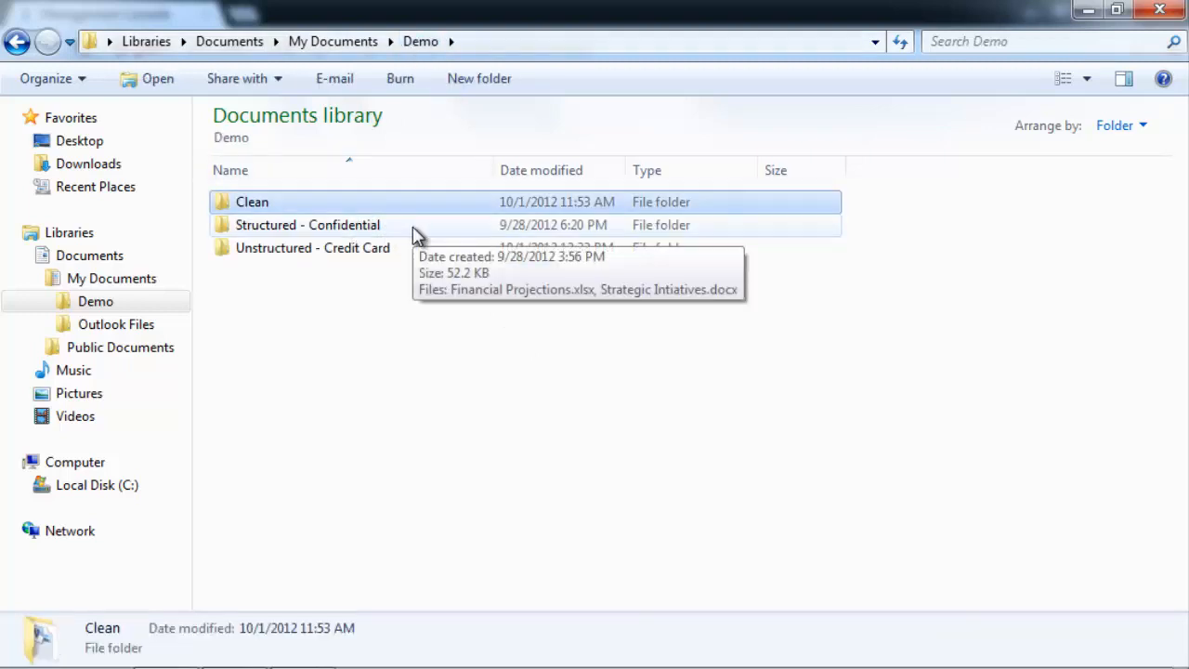
{"action": "double_click", "coordinate": [308, 225]}
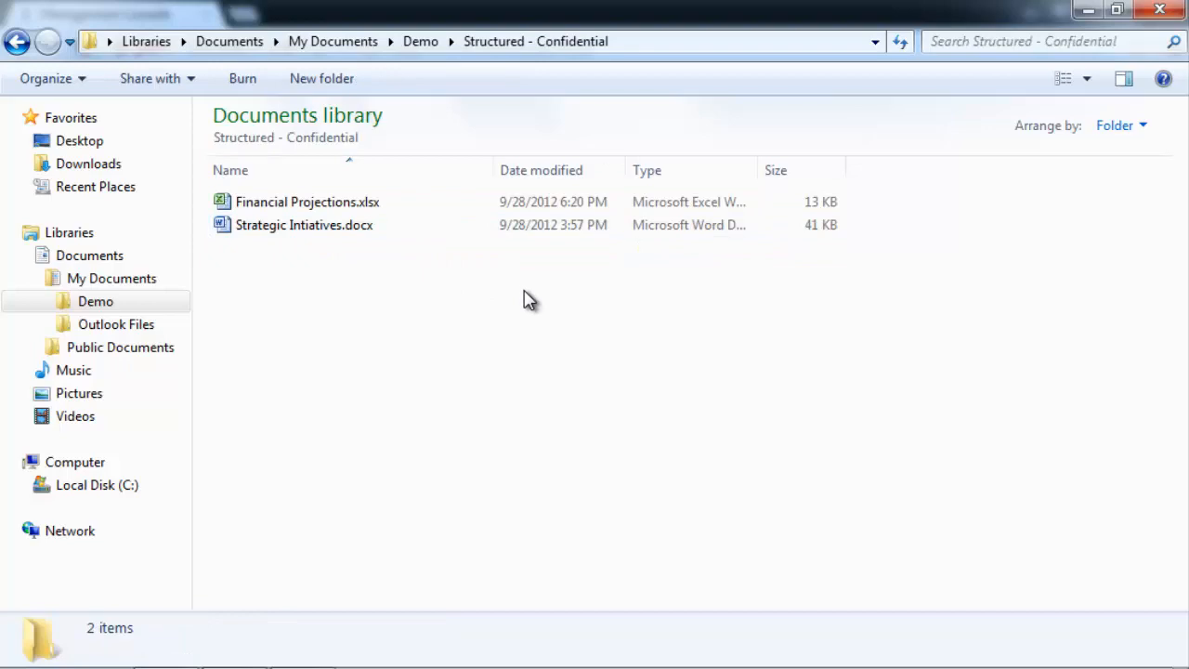
{"action": "left_click", "coordinate": [308, 201]}
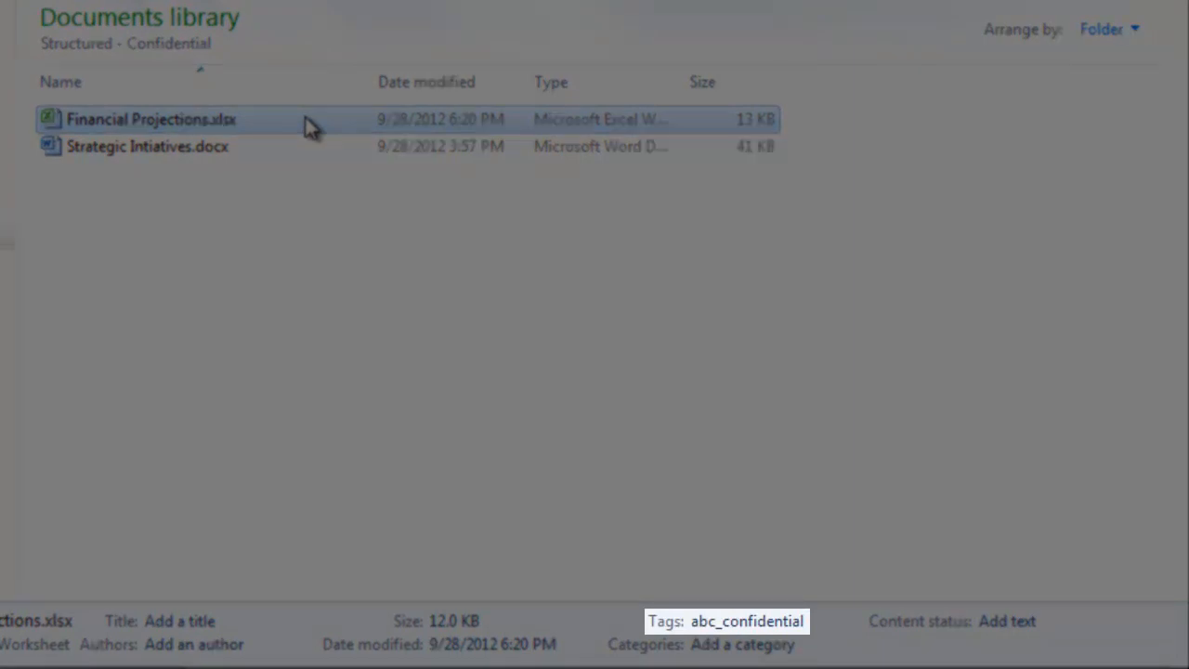
{"action": "left_click", "coordinate": [146, 145]}
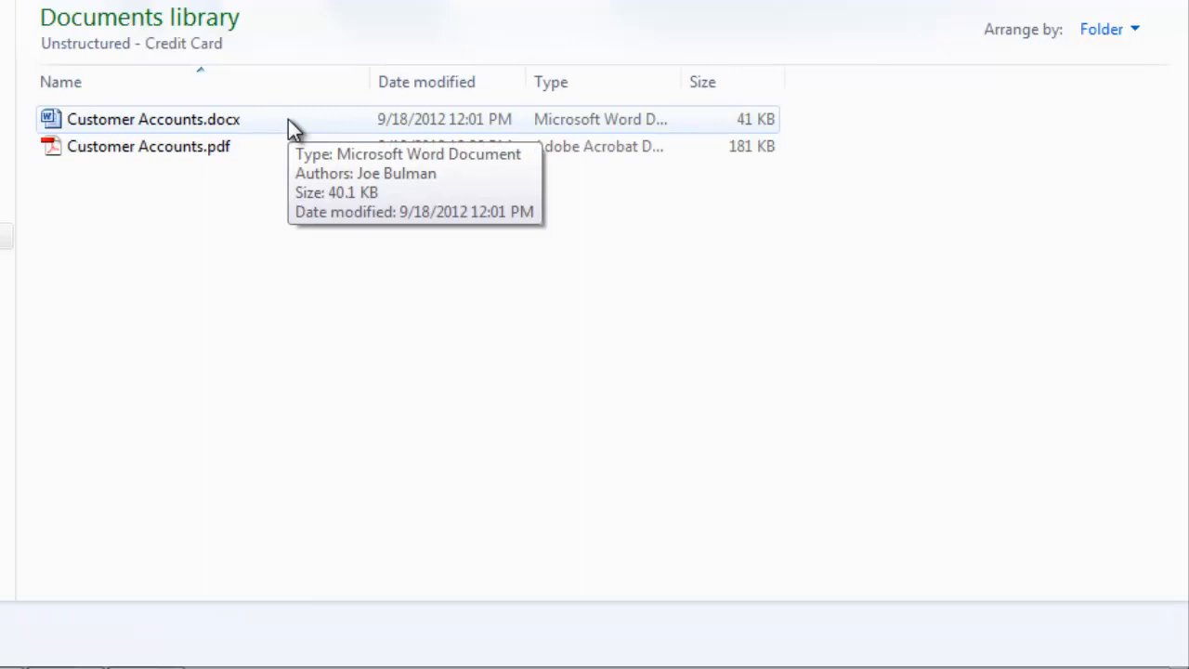
- Review Customer Accounts.docx in Word and Customer Accounts.pdf in Adobe Reader
{"action": "left_click", "coordinate": [152, 118]}
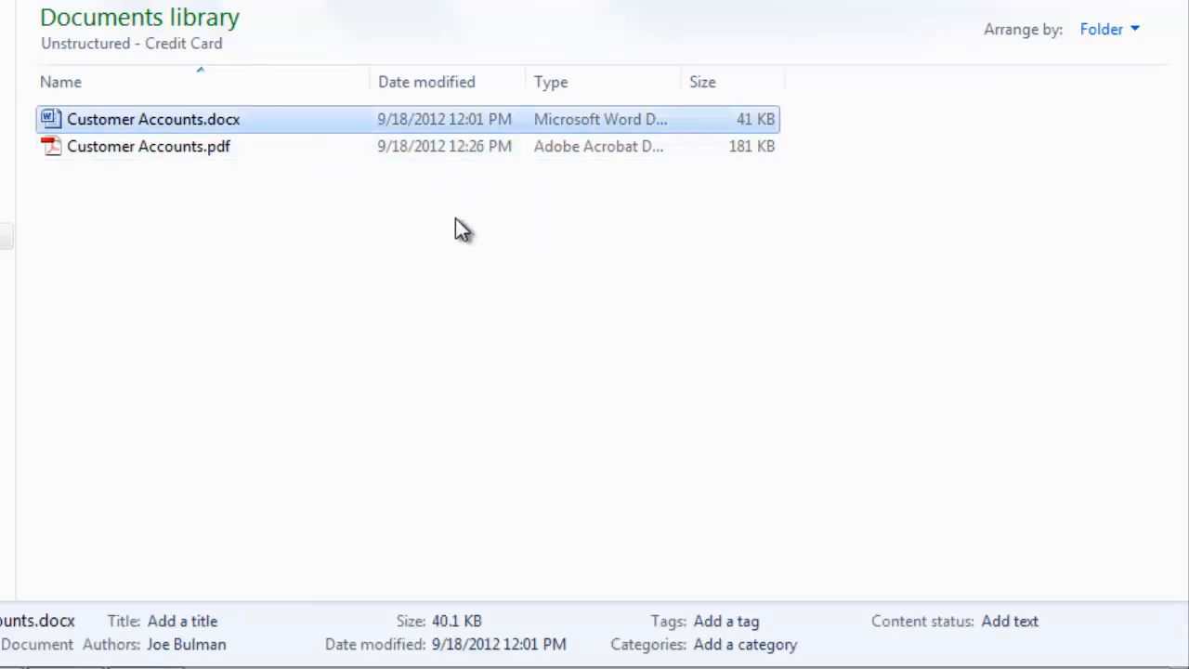
{"action": "double_click", "coordinate": [152, 119]}
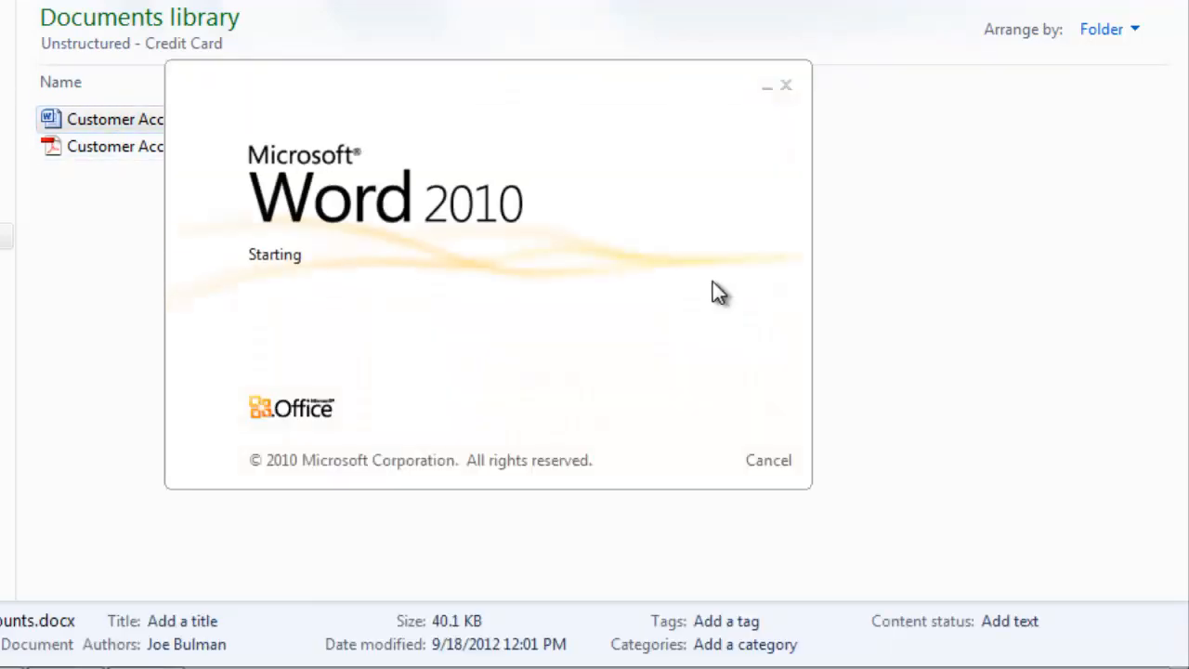
{"action": "mouse_move", "coordinate": [855, 269]}
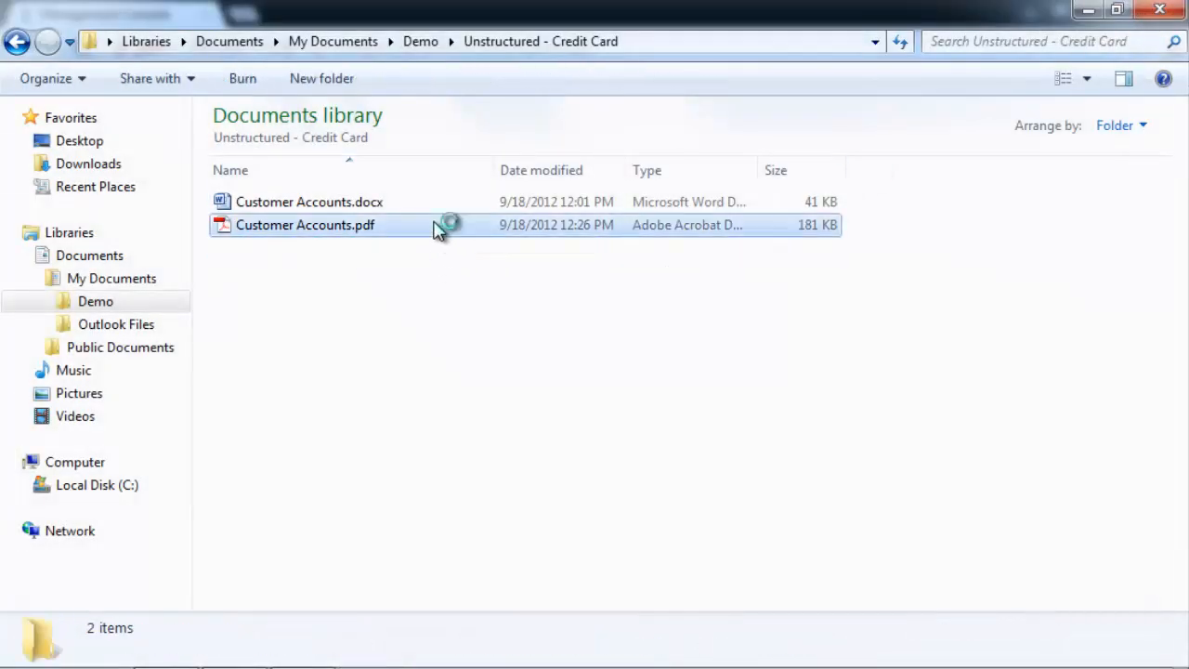
{"action": "double_click", "coordinate": [305, 225]}
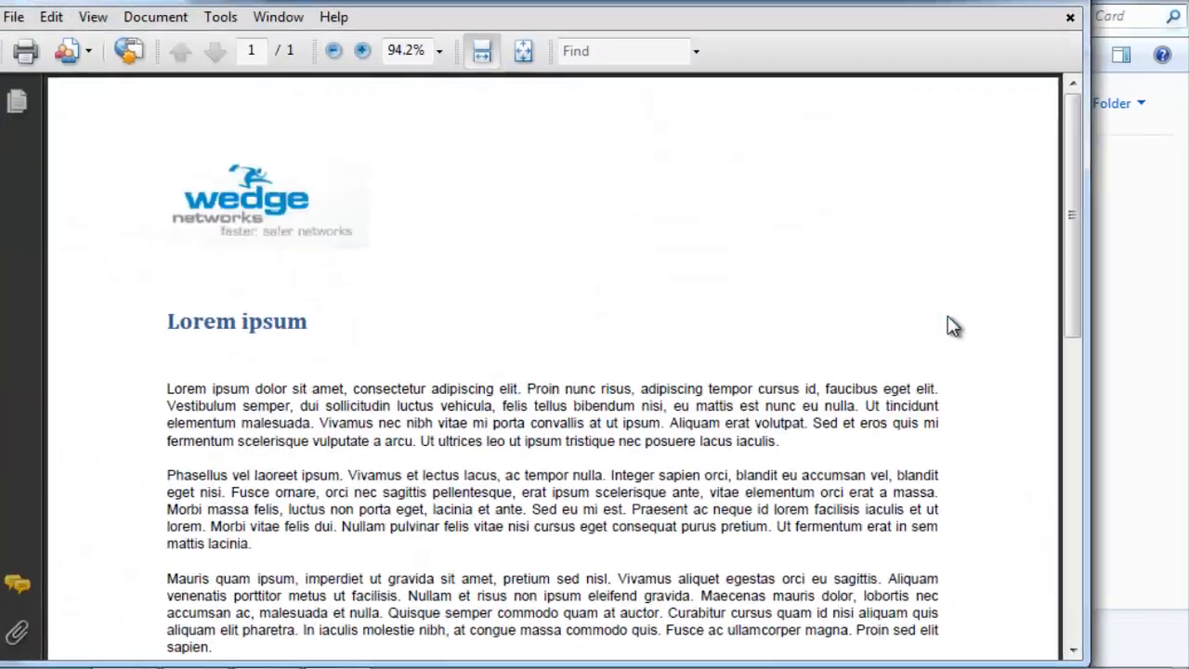
{"action": "scroll", "scroll_direction": "down", "scroll_amount": 3}
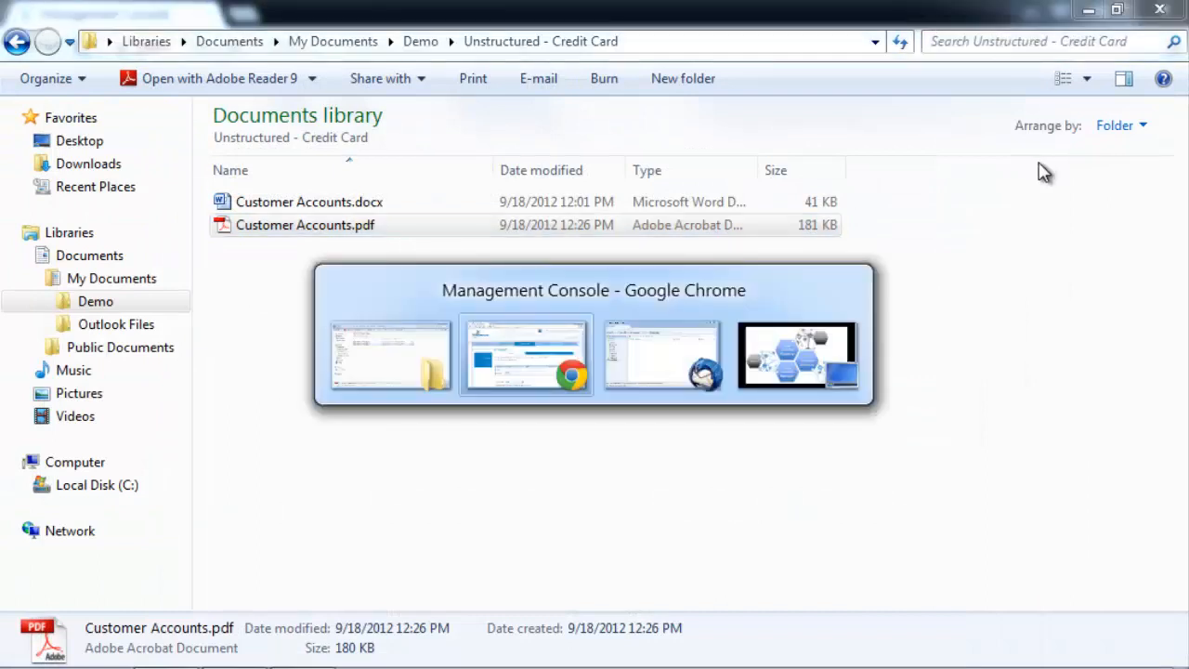
- Compose a new Gmail message with the subject "This is a test of HTTP outgoing documents"
{"action": "left_click", "coordinate": [523, 355]}
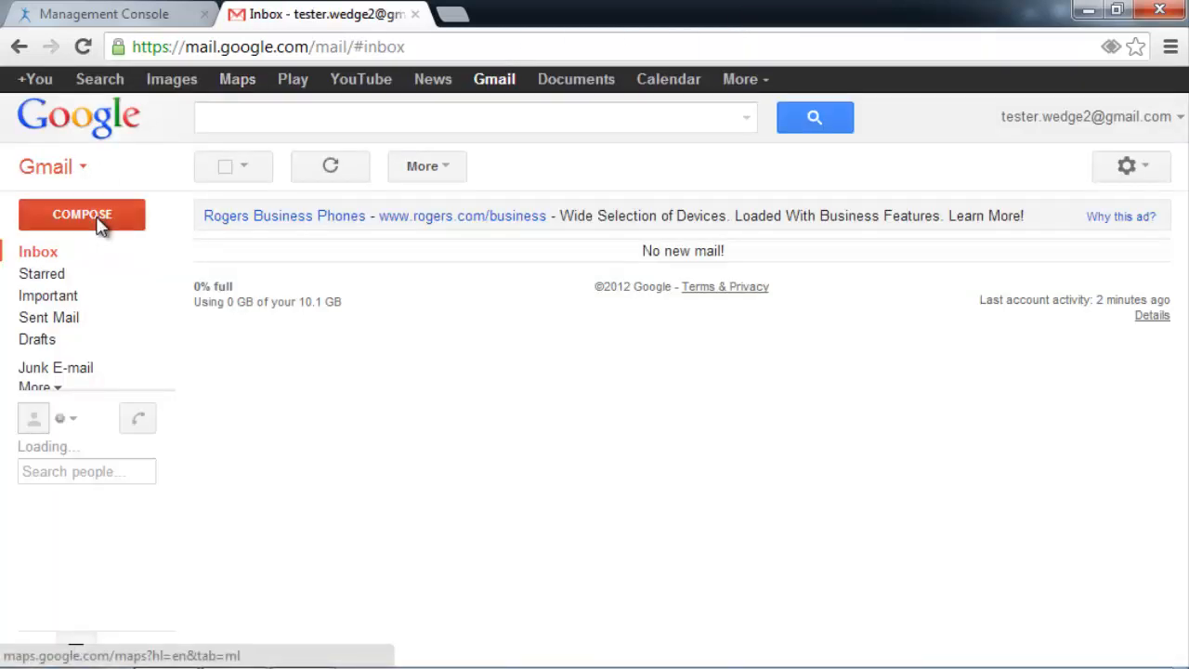
{"action": "left_click", "coordinate": [82, 216]}
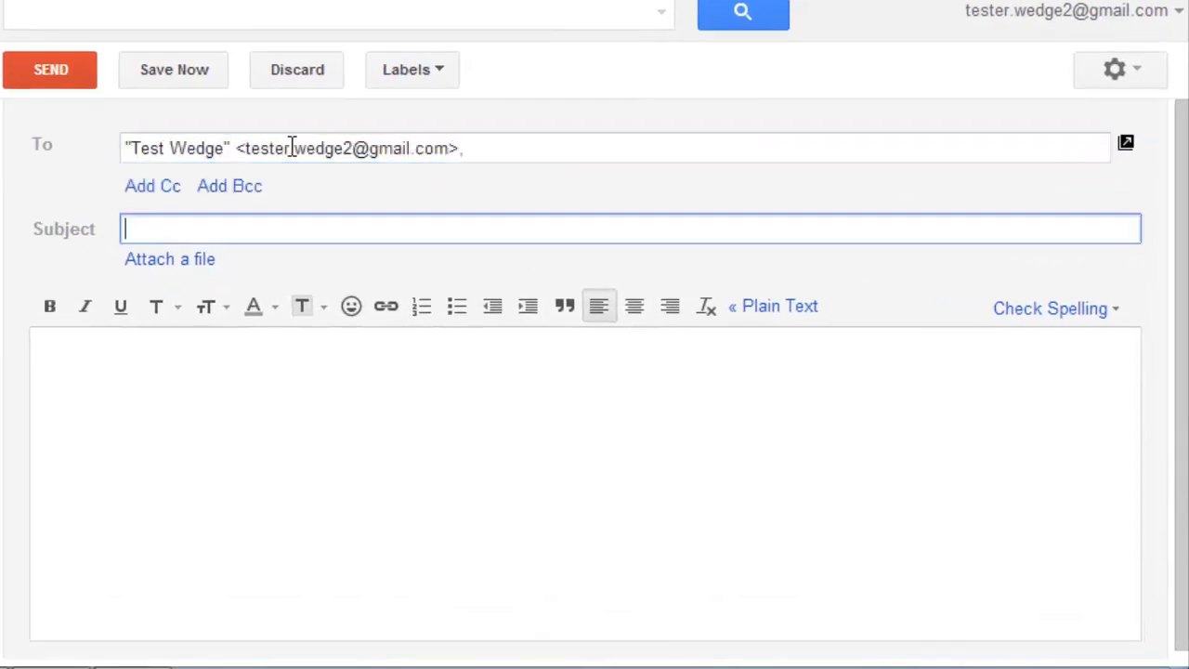
{"action": "type", "text": "This is a test"}
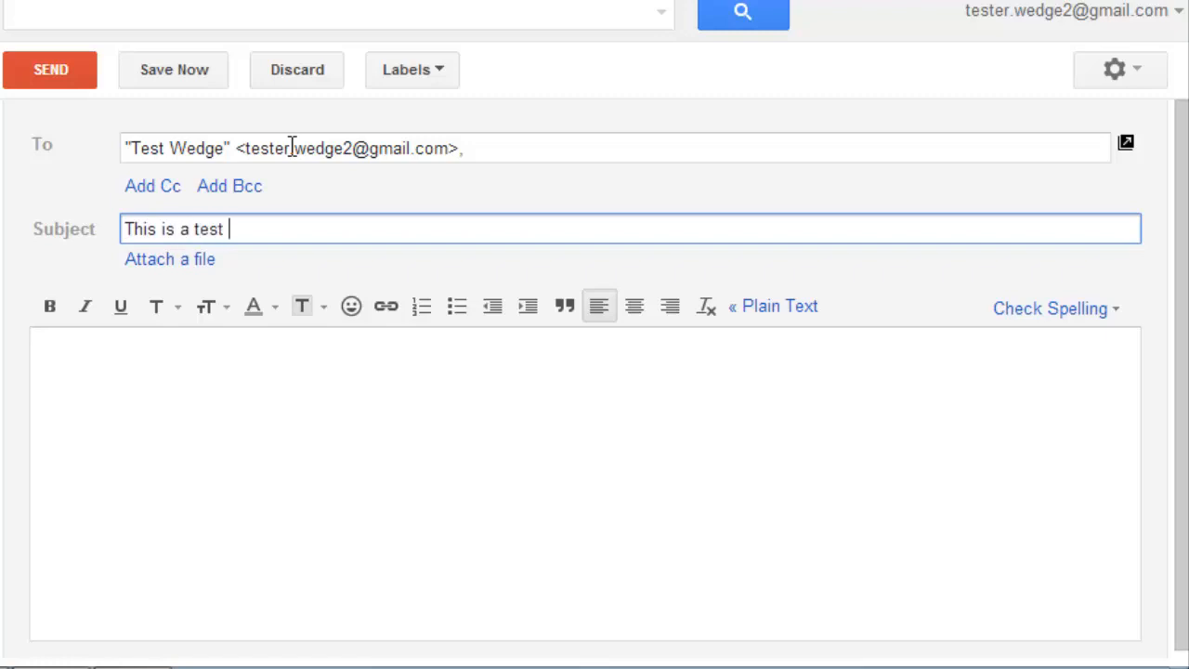
{"action": "type", "text": "of HTTP out"}
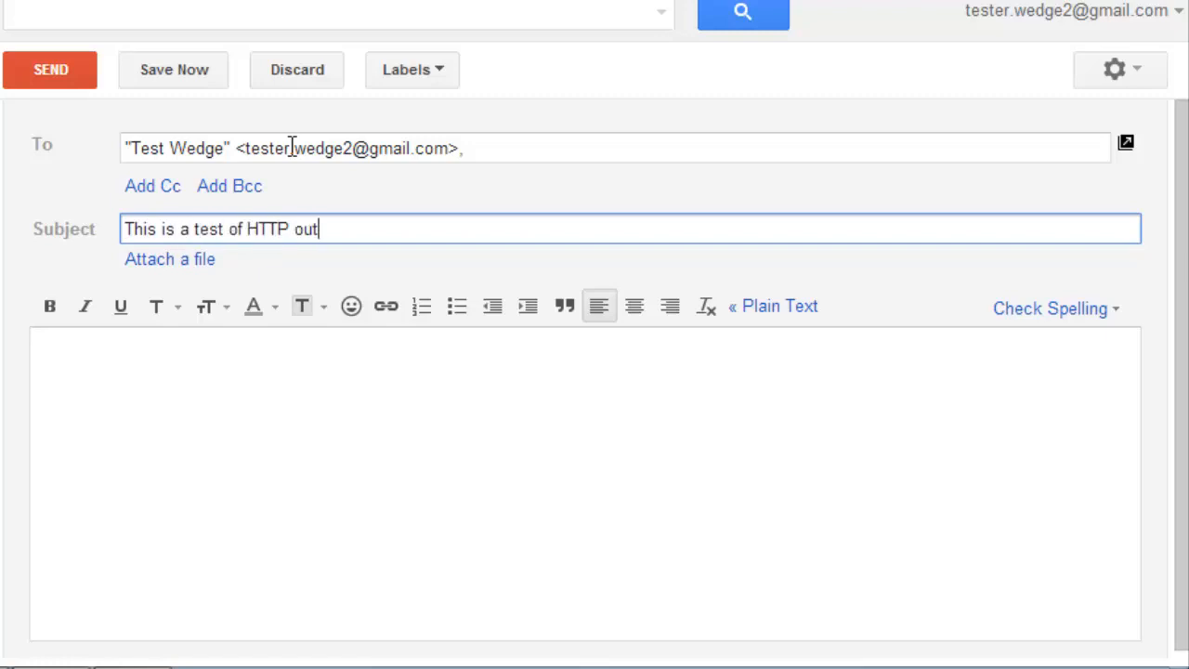
{"action": "type", "text": "going"}
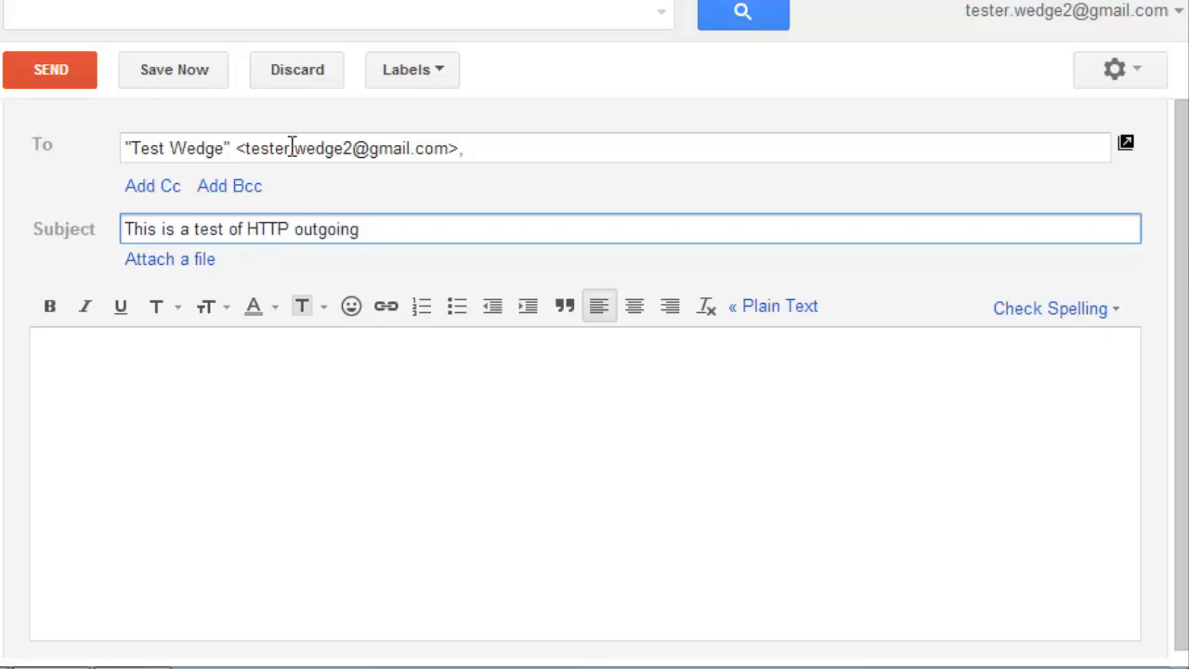
{"action": "type", "text": "documents"}
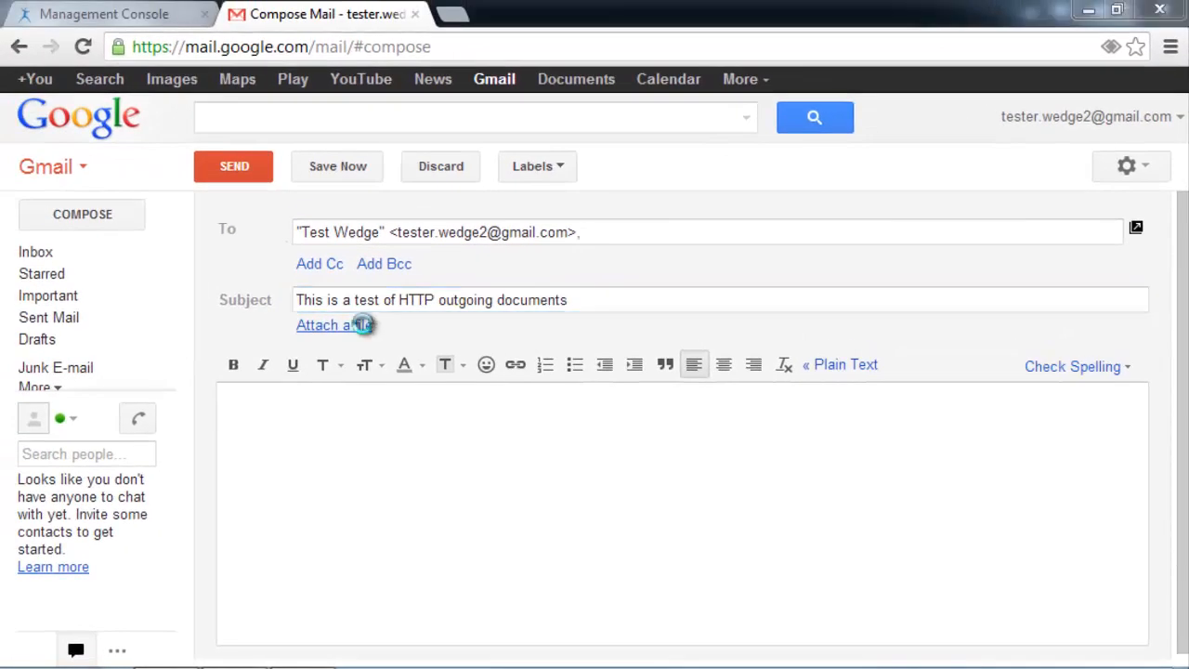
- Start attaching a file and browse into the Clean folder
{"action": "left_click", "coordinate": [325, 323]}
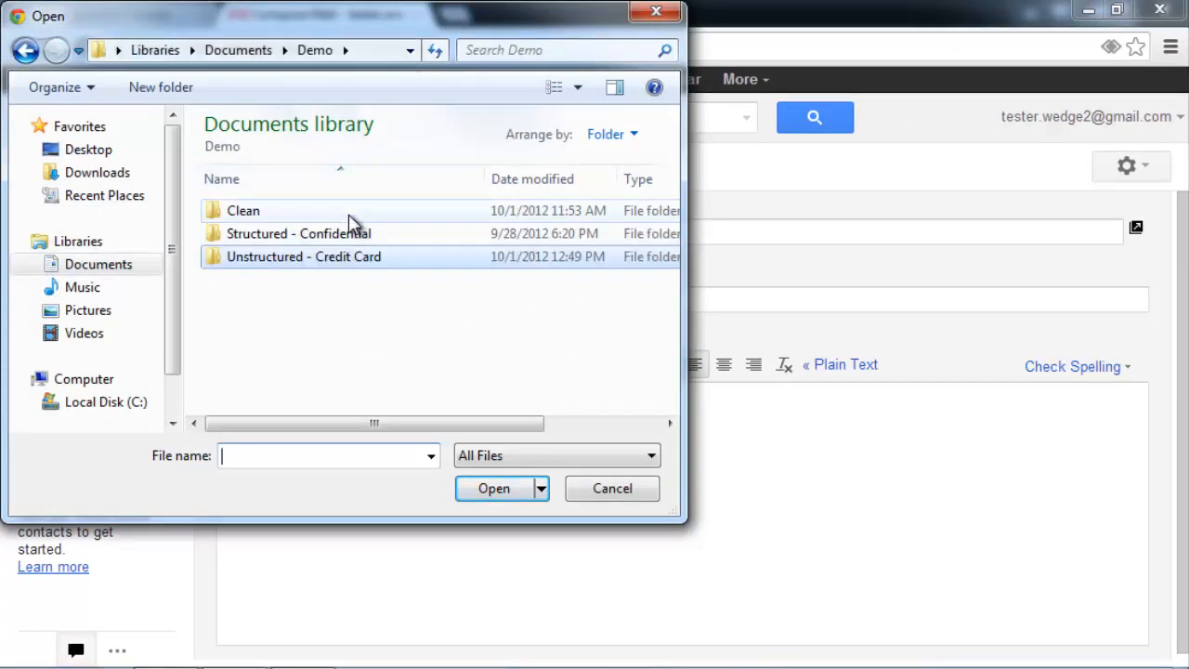
{"action": "left_click", "coordinate": [494, 487]}
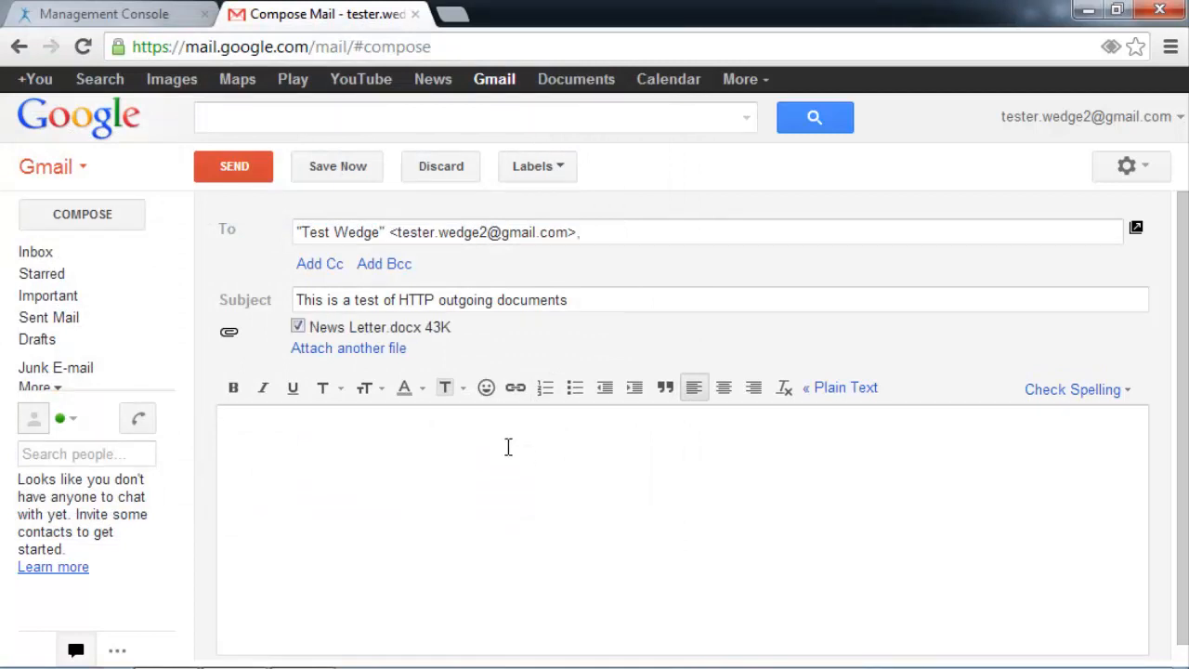
- Attempt to attach Financial Projections.xlsx and Strategic Initiatives.docx from Structured - Confidential; both fail
{"action": "left_click", "coordinate": [349, 347]}
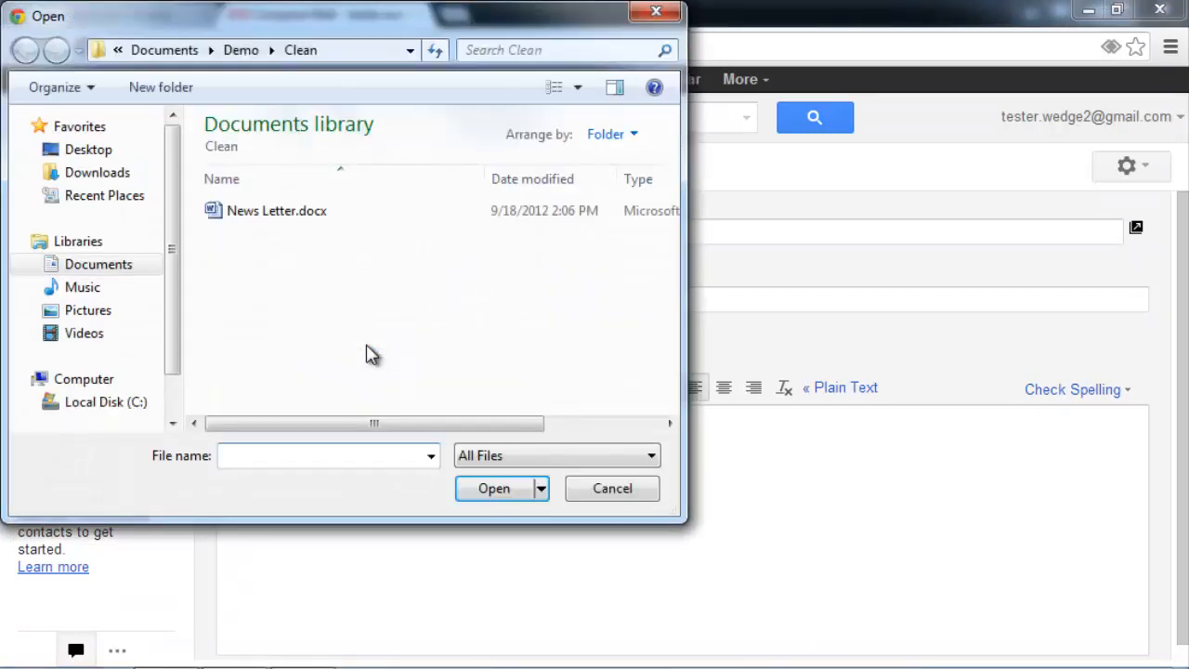
{"action": "left_click", "coordinate": [26, 50]}
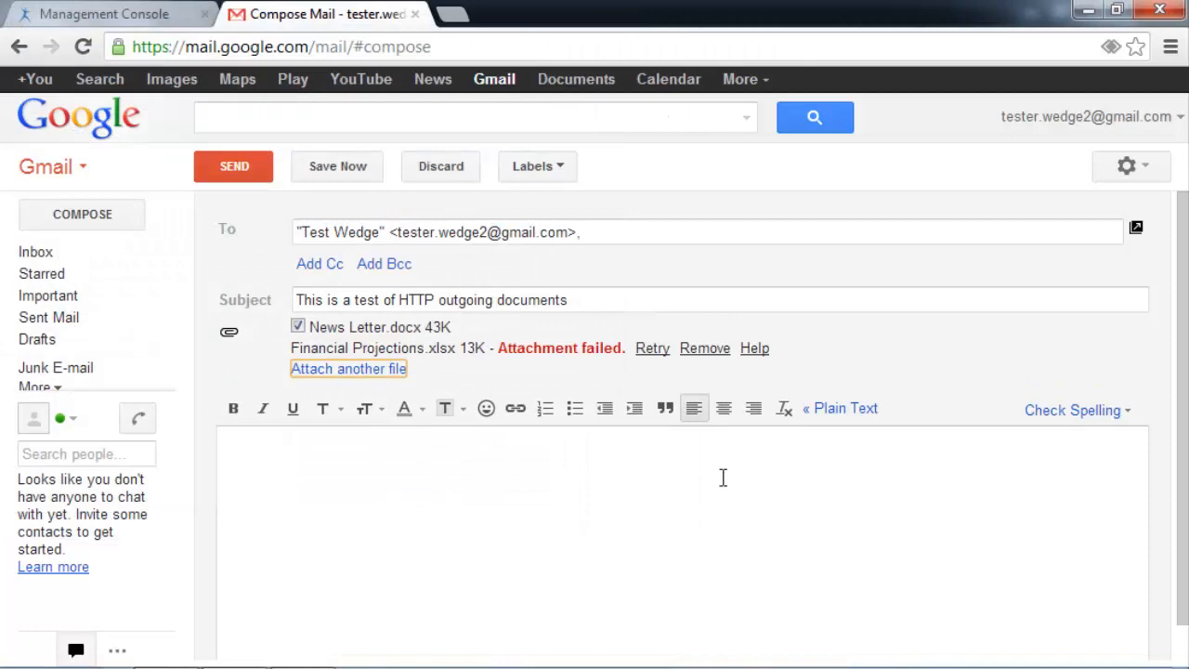
{"action": "mouse_move", "coordinate": [376, 371]}
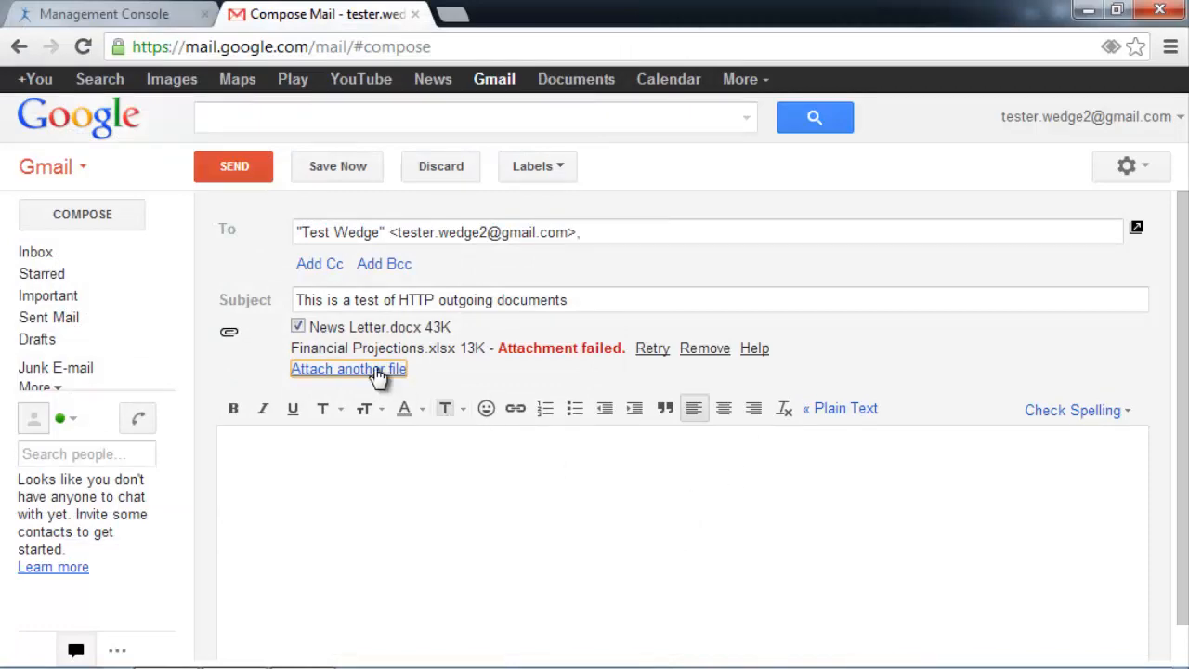
{"action": "left_click", "coordinate": [347, 368]}
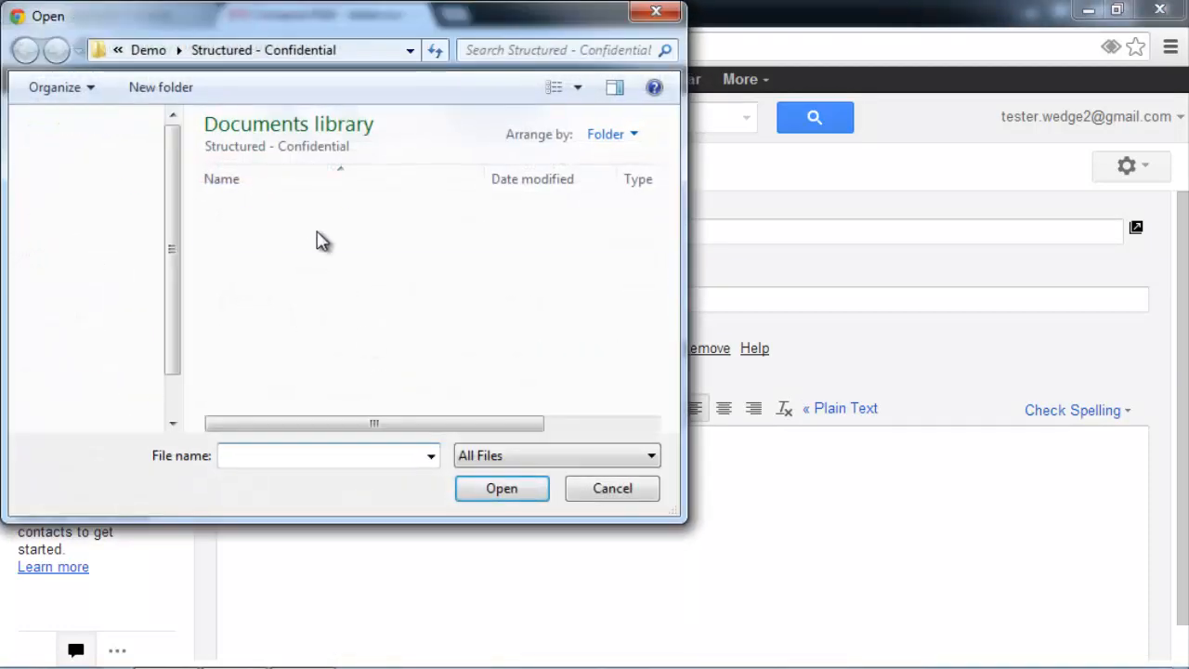
{"action": "left_click", "coordinate": [611, 487]}
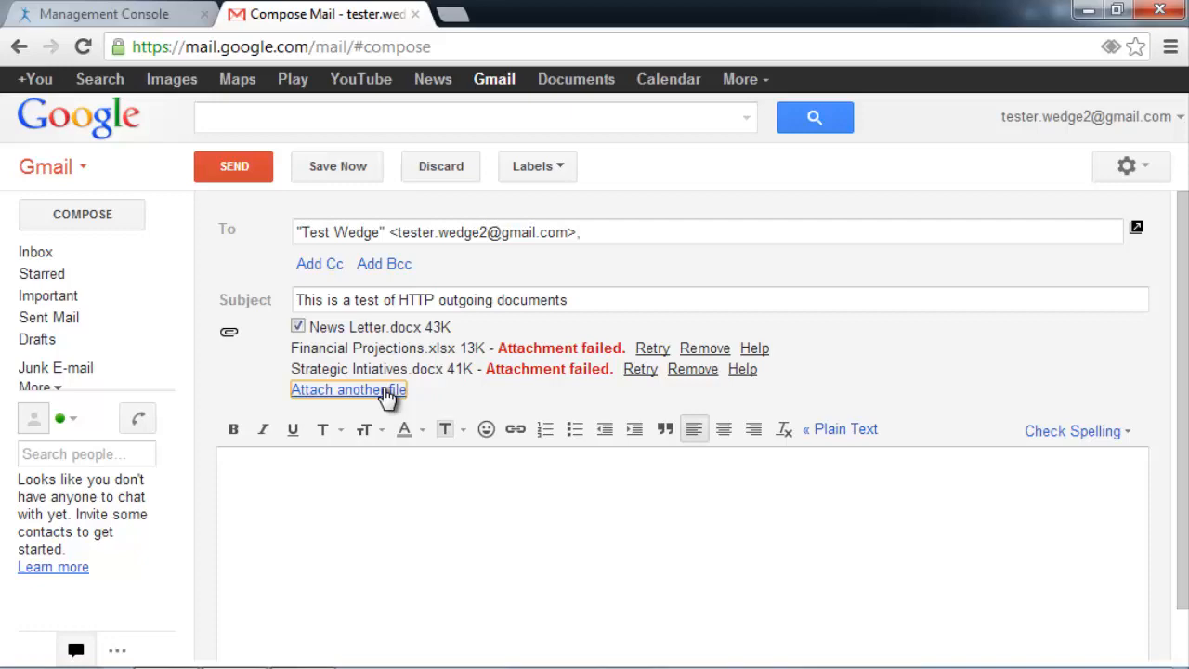
{"action": "left_click", "coordinate": [349, 390]}
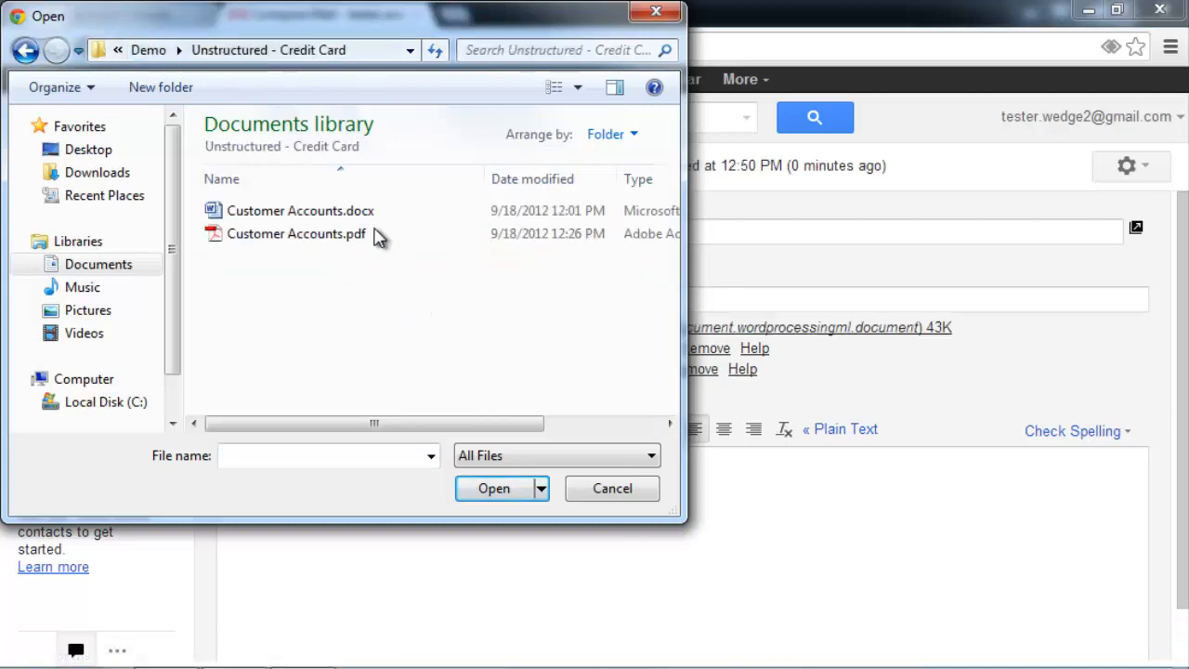
- Attempt to attach Customer Accounts.docx and Customer Accounts.pdf; both are rejected as failed attachments
{"action": "left_click", "coordinate": [494, 487]}
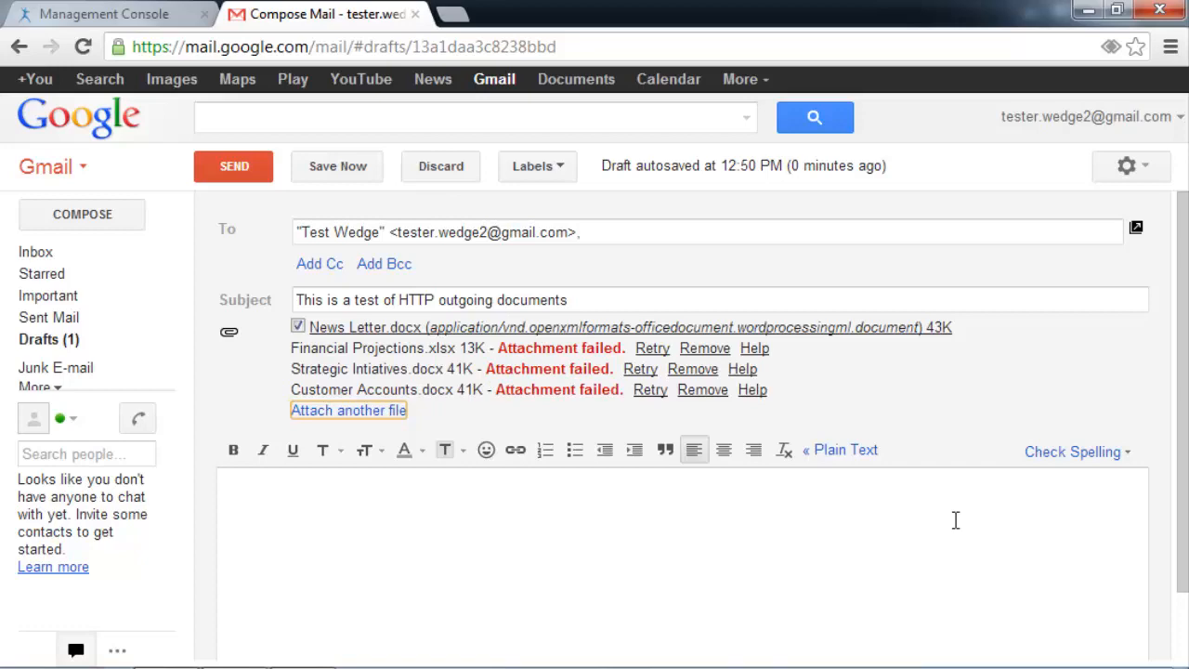
{"action": "left_click", "coordinate": [347, 411]}
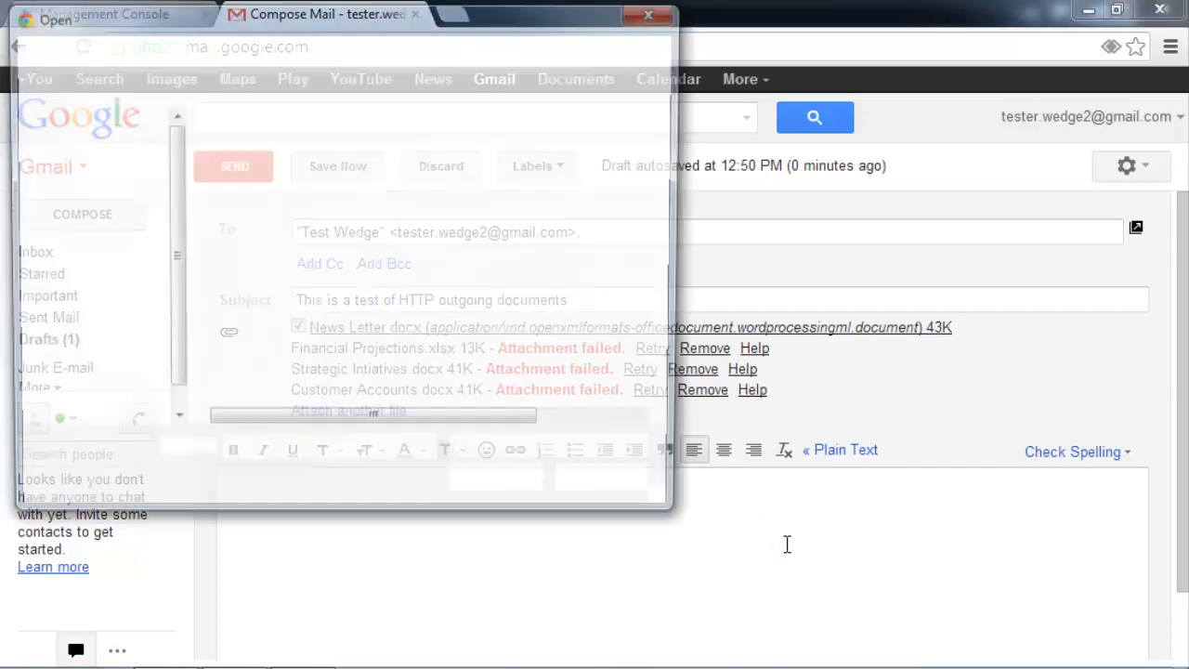
{"action": "left_click", "coordinate": [349, 431]}
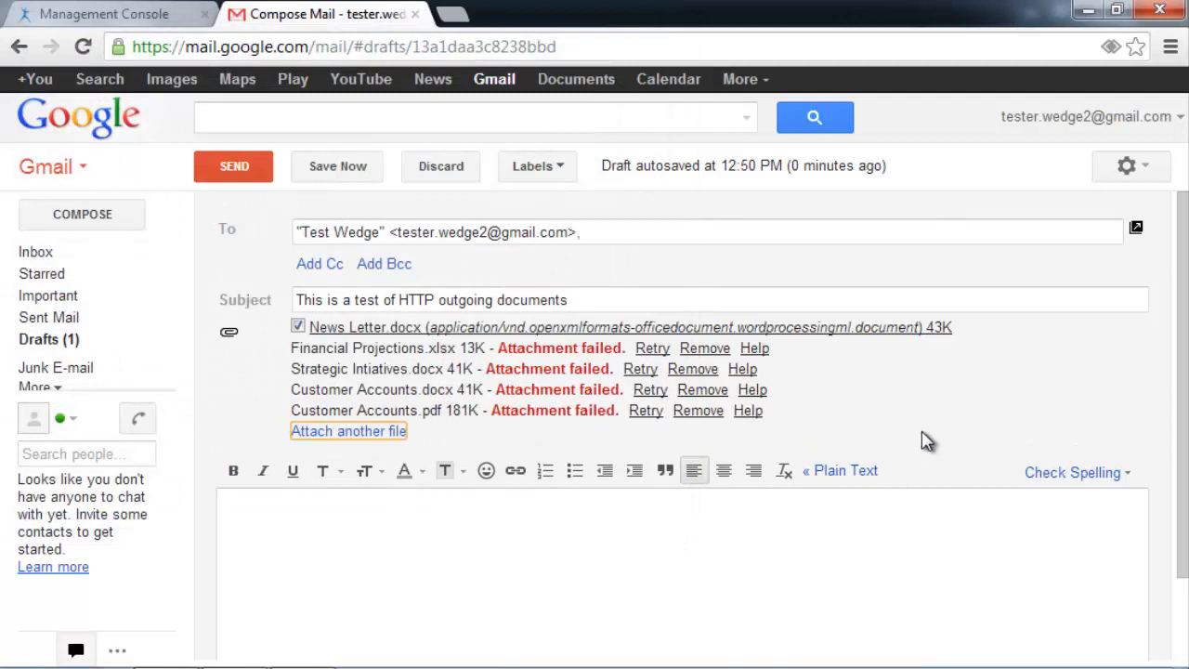
{"action": "mouse_move", "coordinate": [235, 167]}
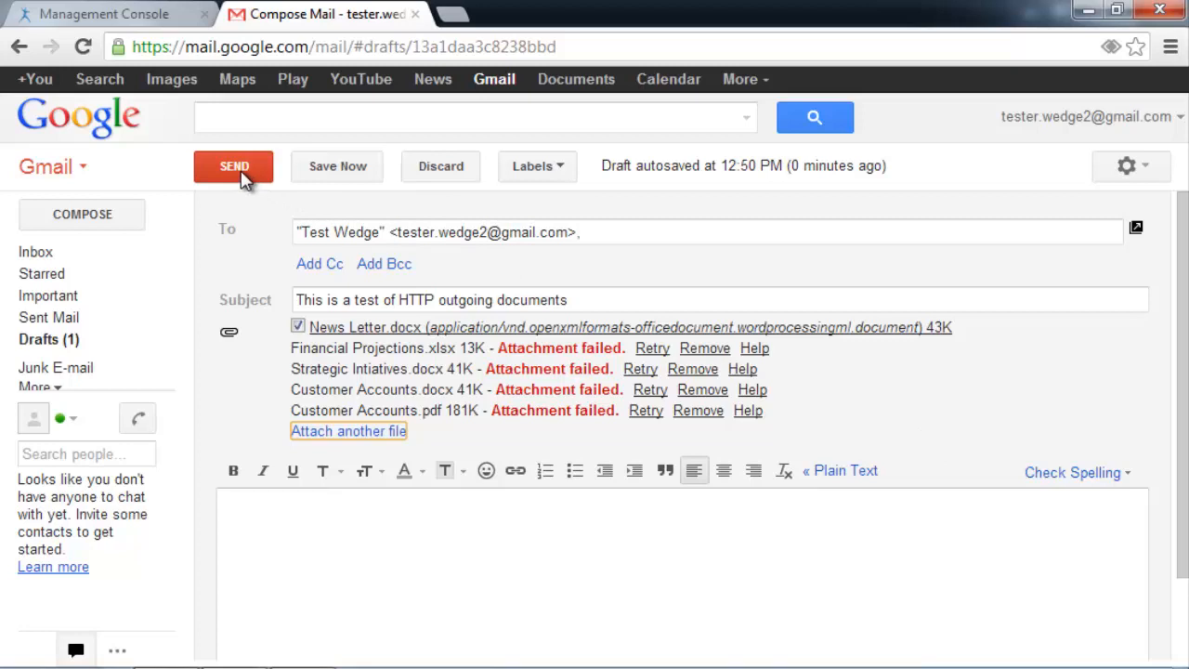
{"action": "left_click", "coordinate": [234, 166]}
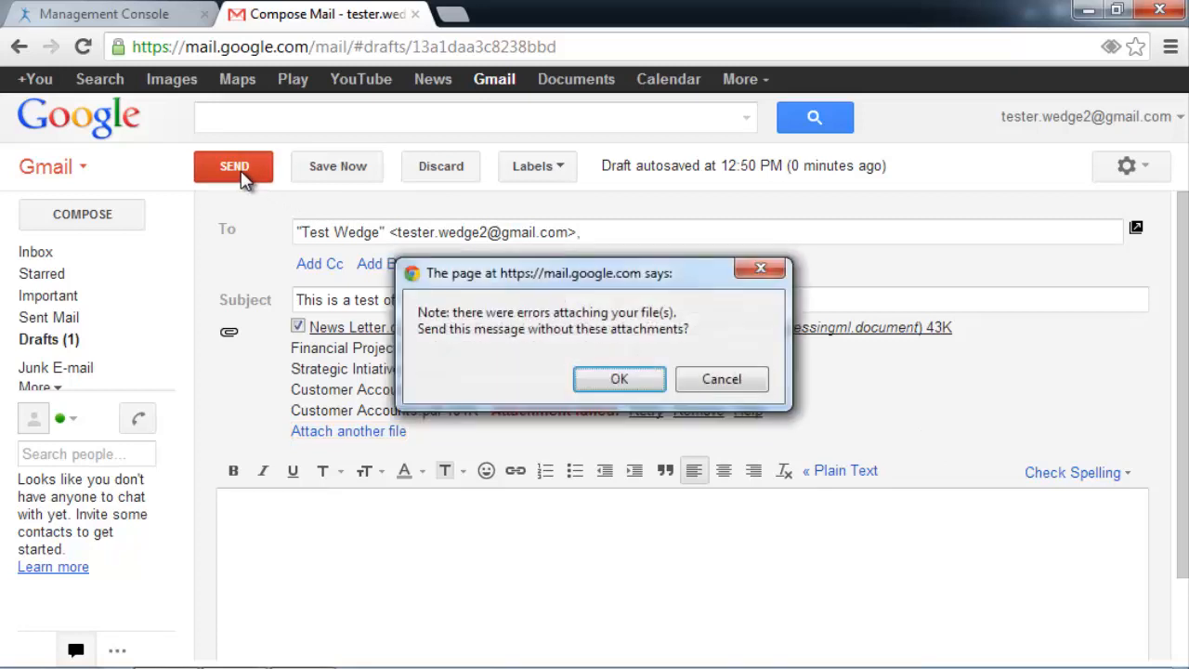
{"action": "mouse_move", "coordinate": [350, 177]}
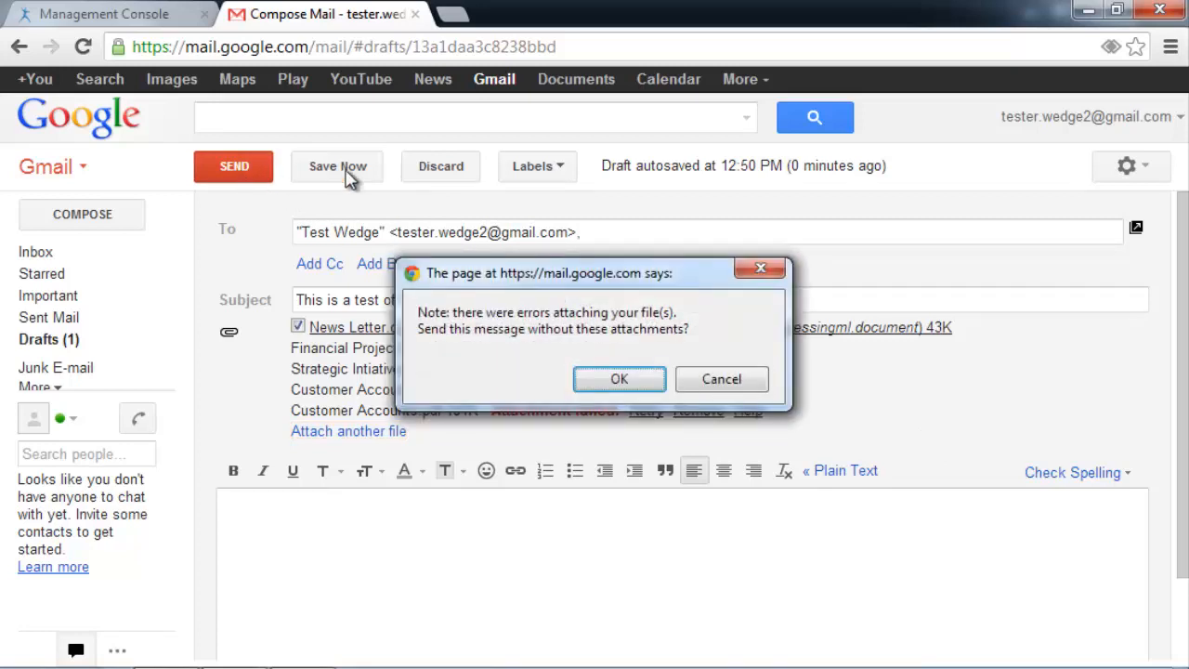
{"action": "left_click", "coordinate": [619, 379]}
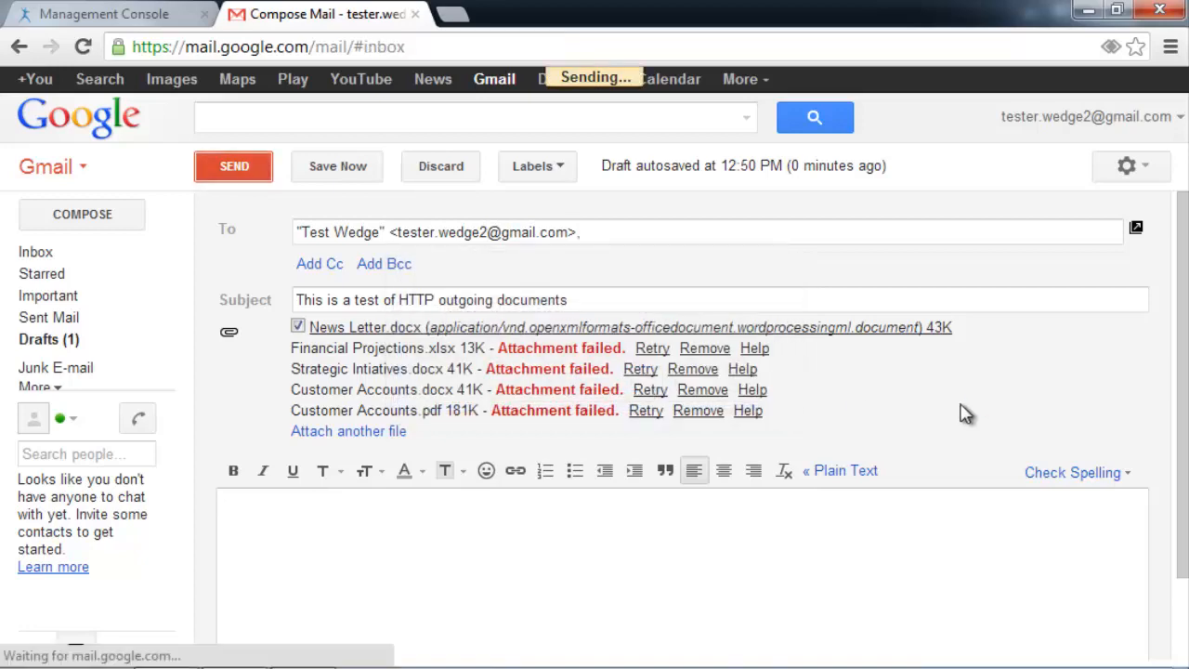
{"action": "left_click", "coordinate": [235, 165]}
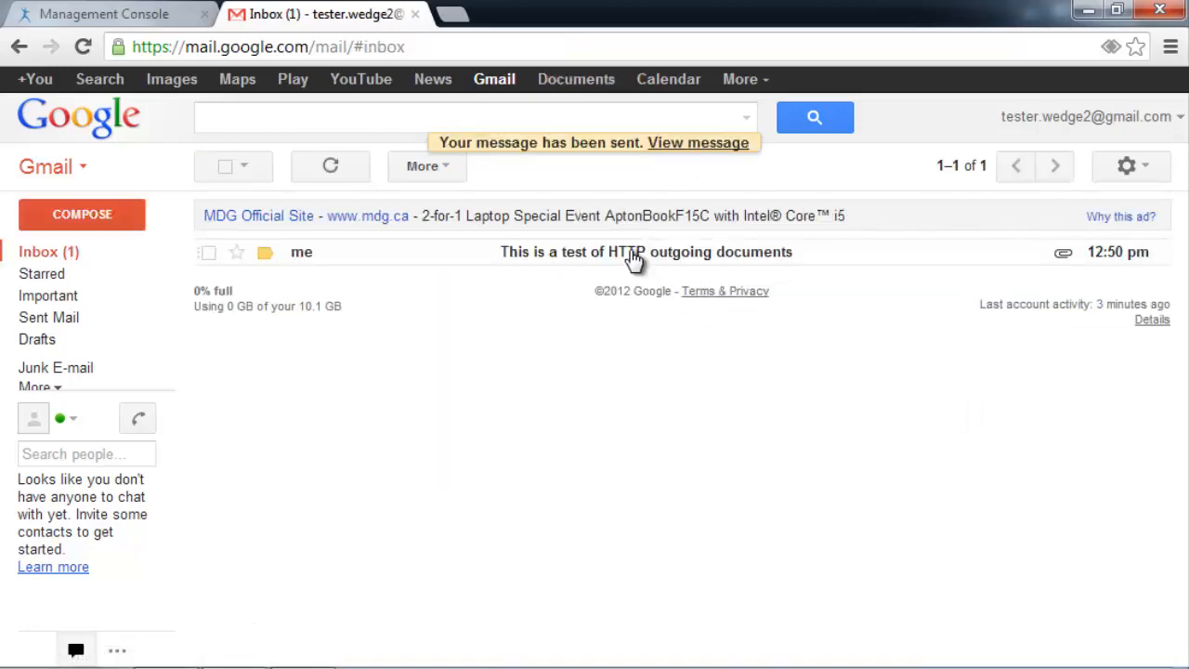
{"action": "left_click", "coordinate": [644, 252]}
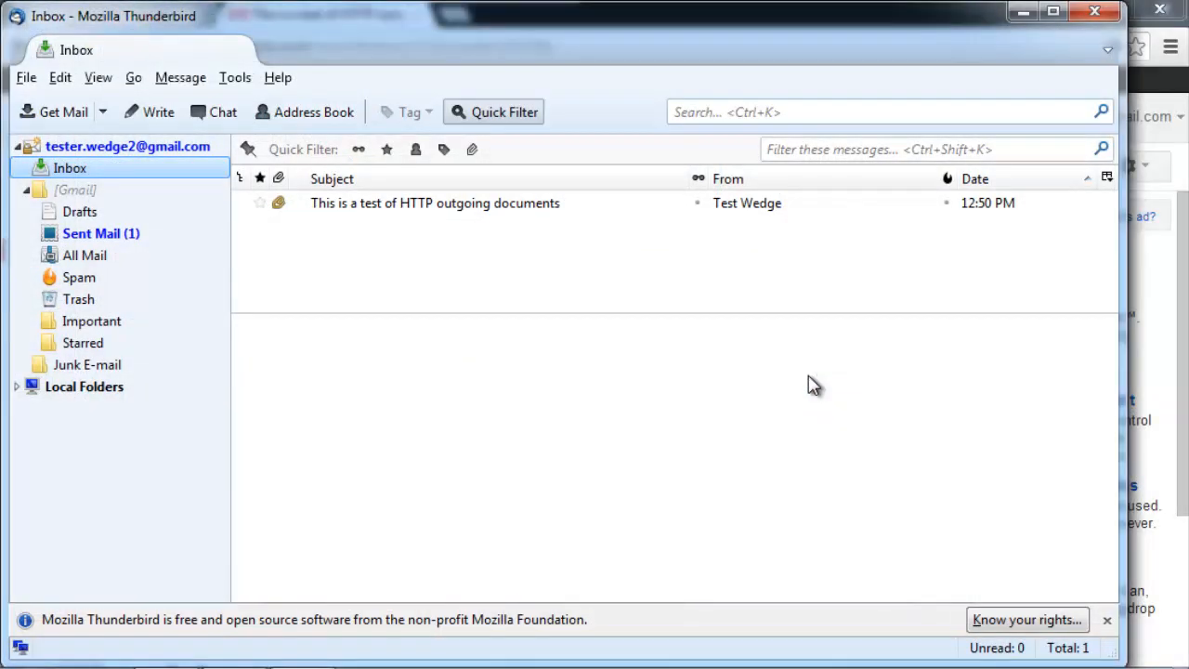
{"action": "mouse_move", "coordinate": [1026, 444]}
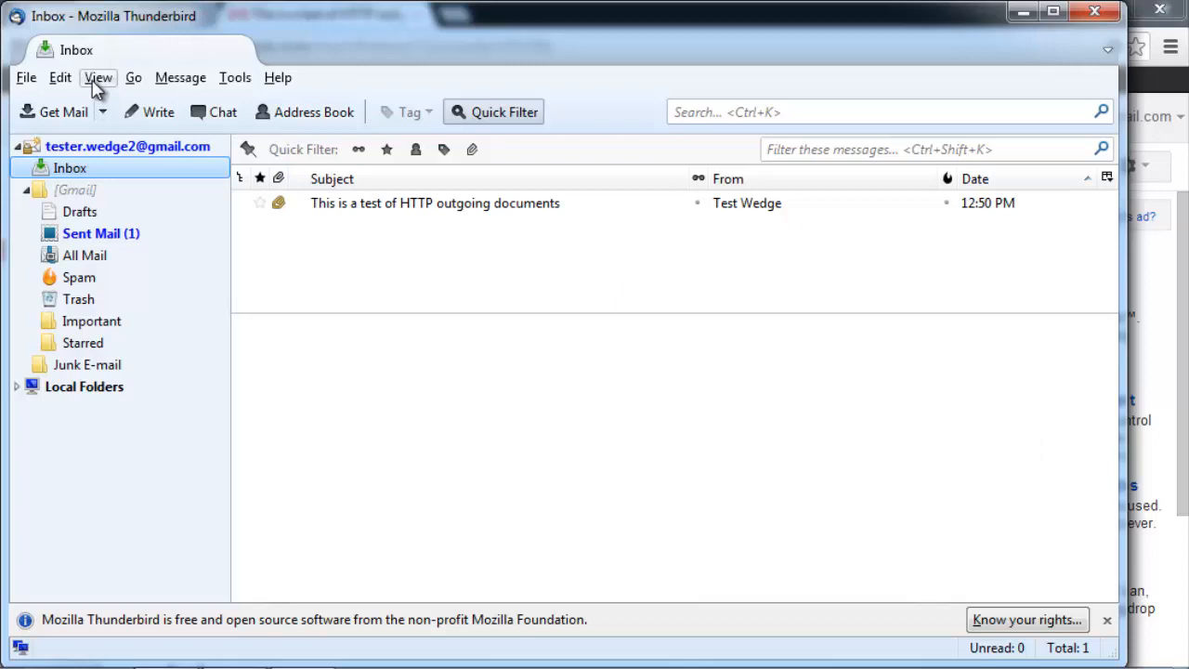
{"action": "mouse_move", "coordinate": [166, 93]}
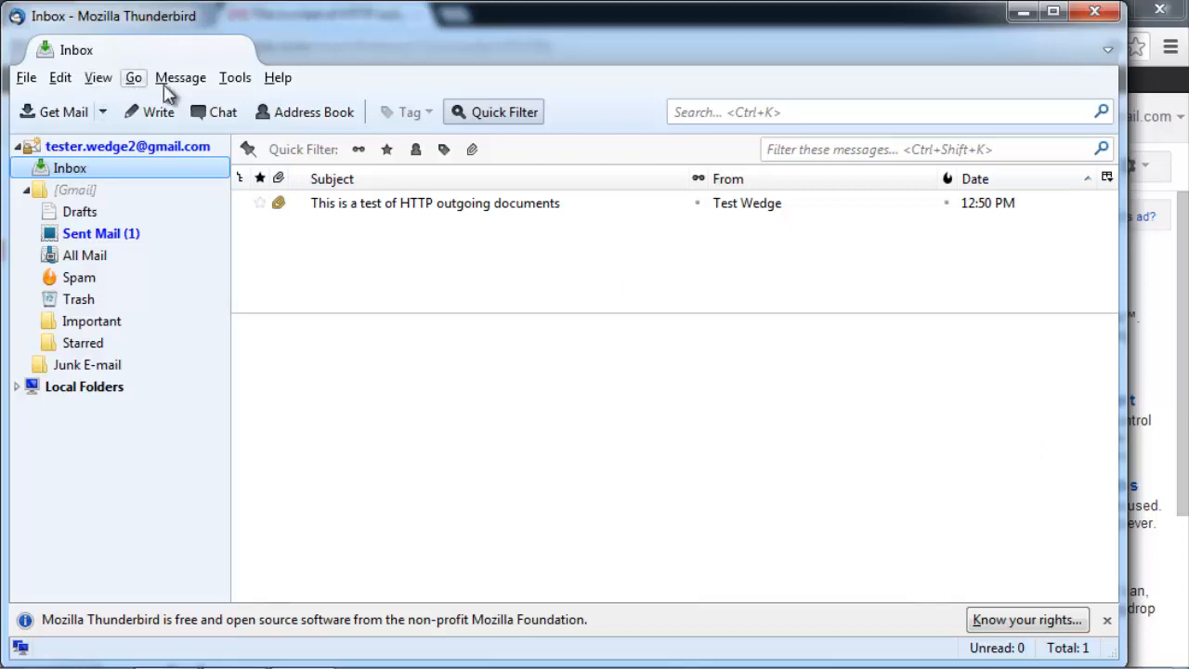
- Start a new Thunderbird message with Write
{"action": "left_click", "coordinate": [149, 112]}
{"action": "type", "text": "tester"}
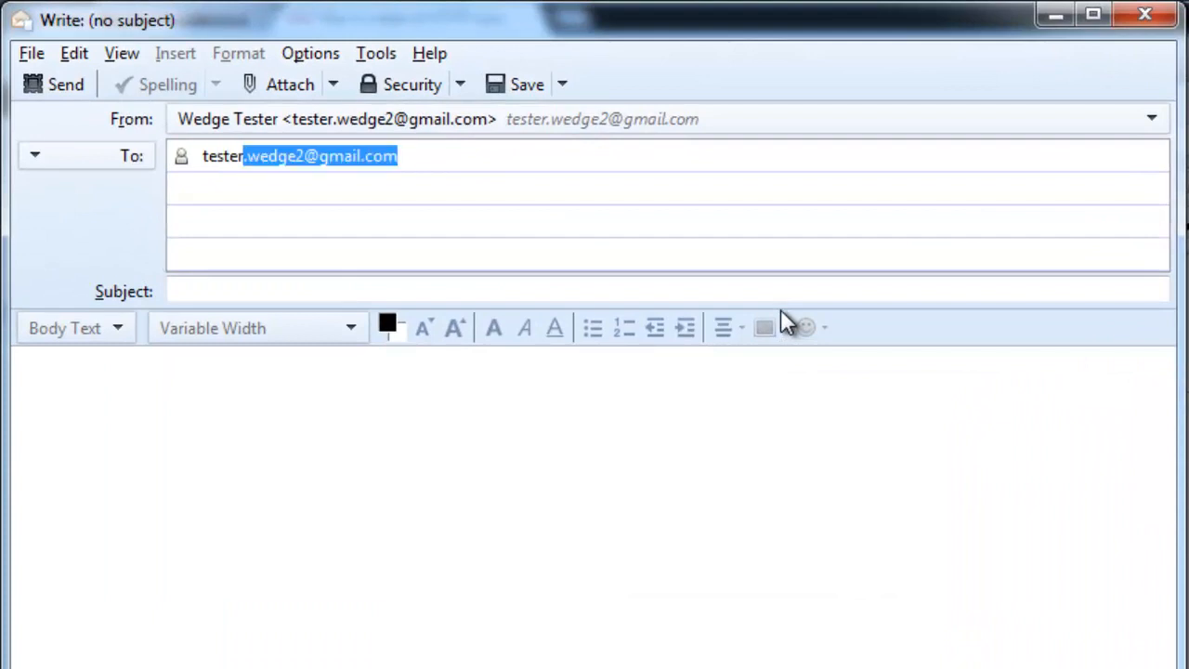
- Give the message the subject "This is an outgoing SMTP document" and attach Customer Accounts.docx, widening the attachment pane
{"action": "type", "text": "This i"}
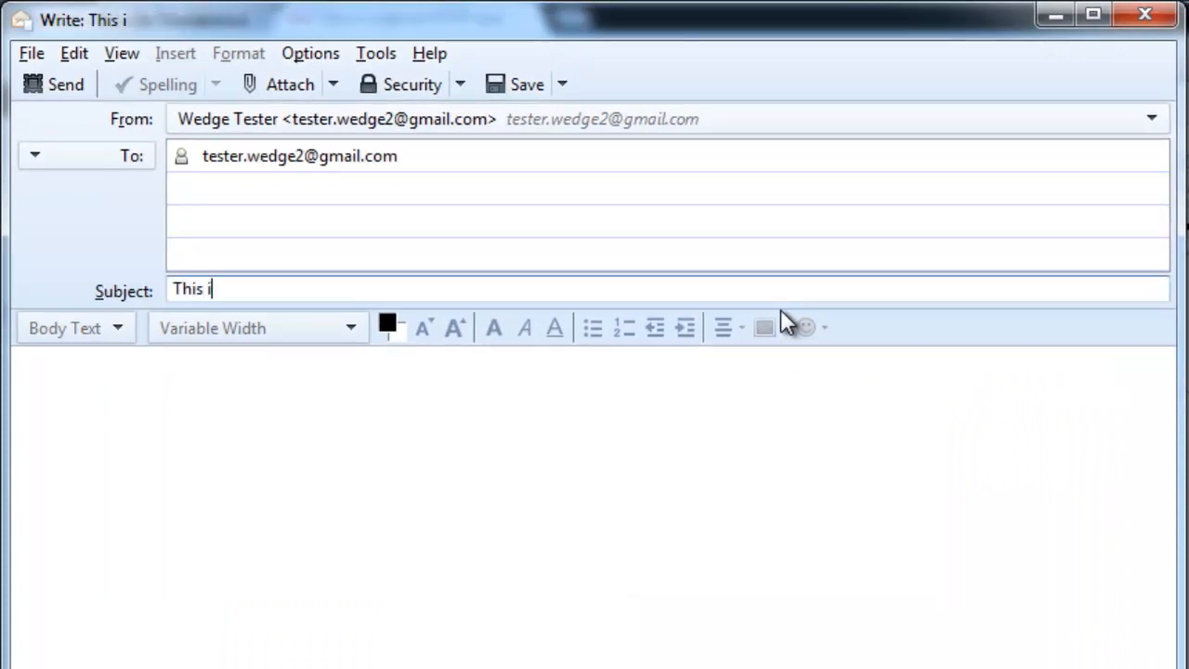
{"action": "type", "text": "s an outg"}
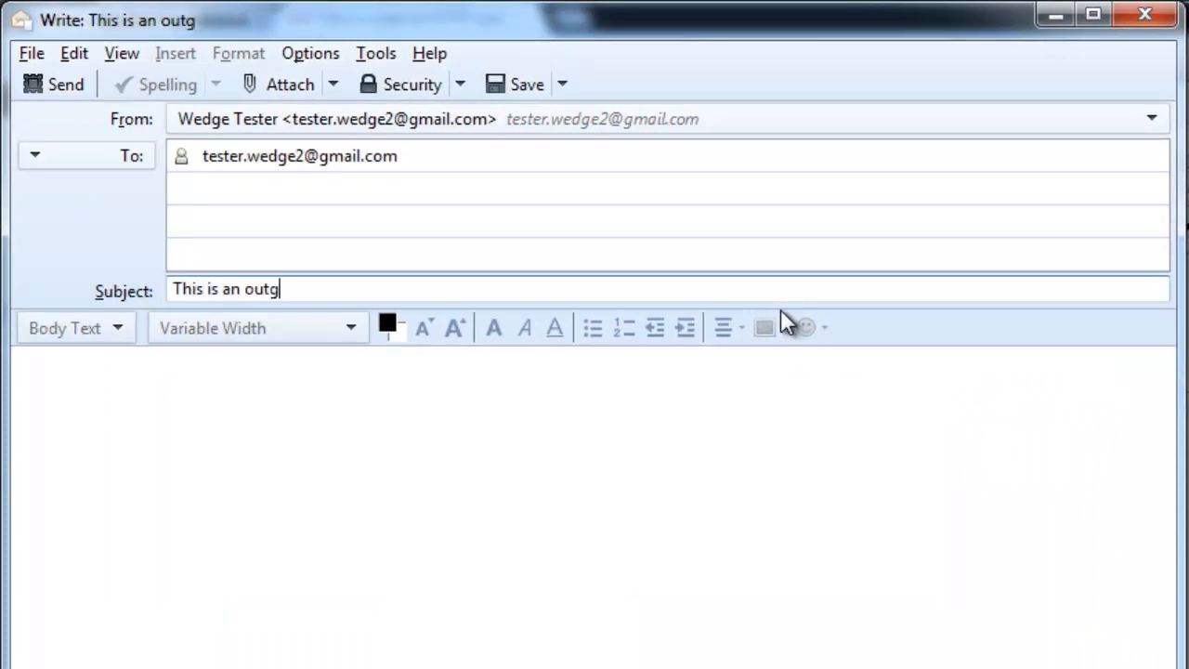
{"action": "type", "text": "oing SMTP"}
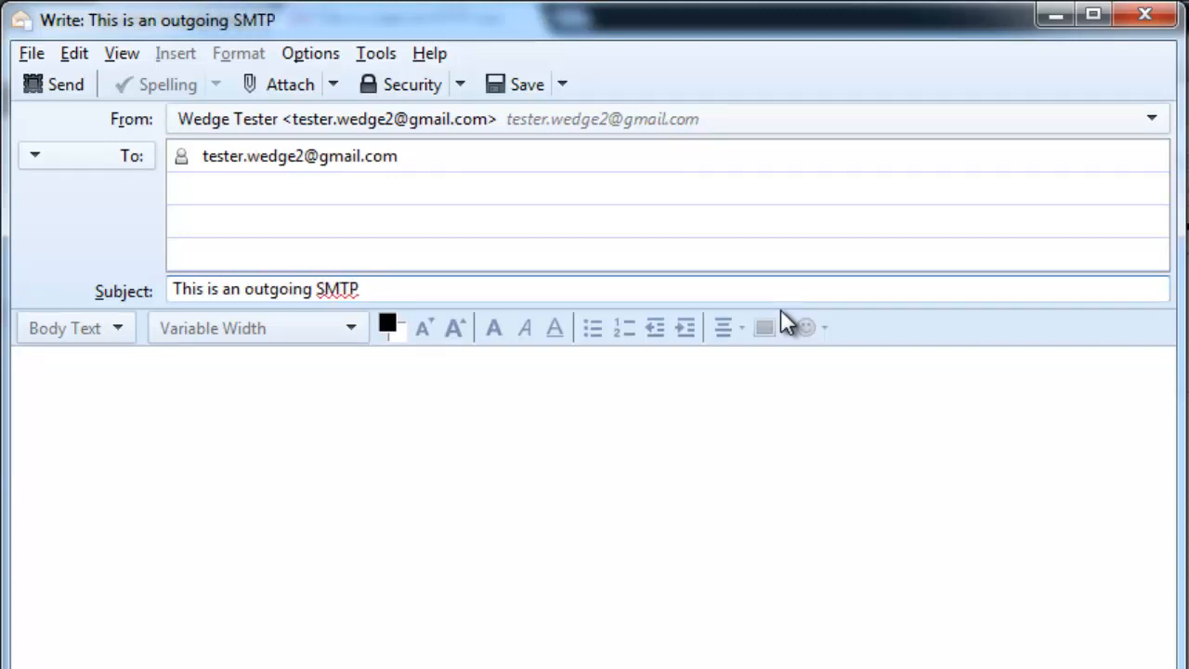
{"action": "type", "text": "document"}
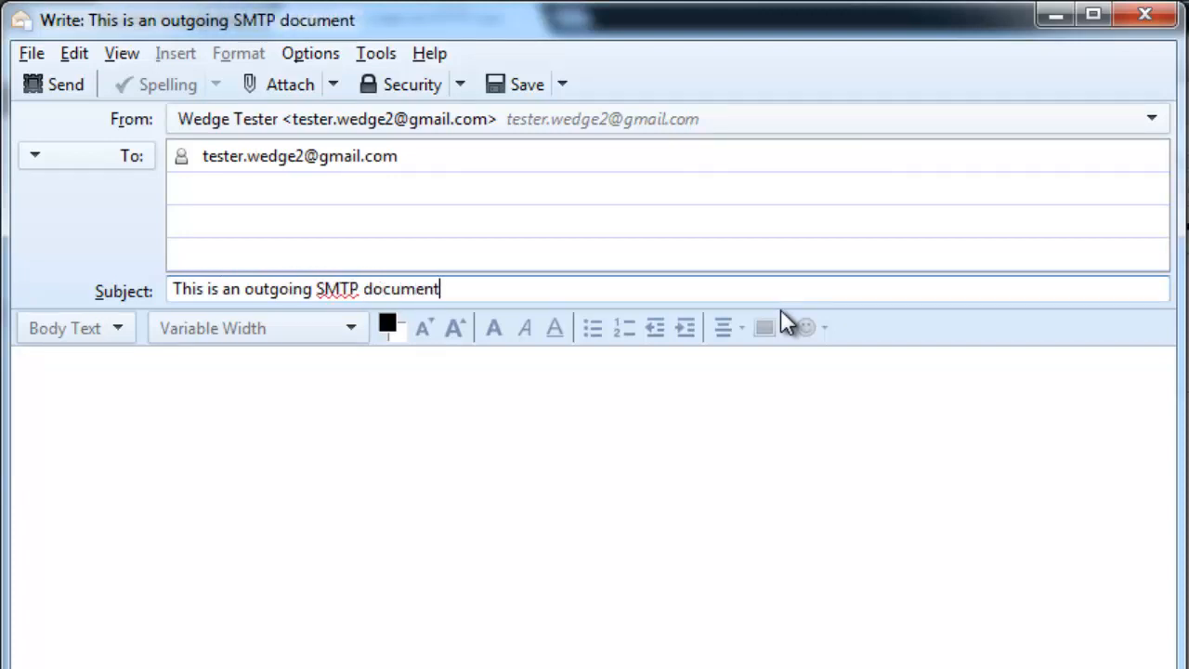
{"action": "mouse_move", "coordinate": [282, 84]}
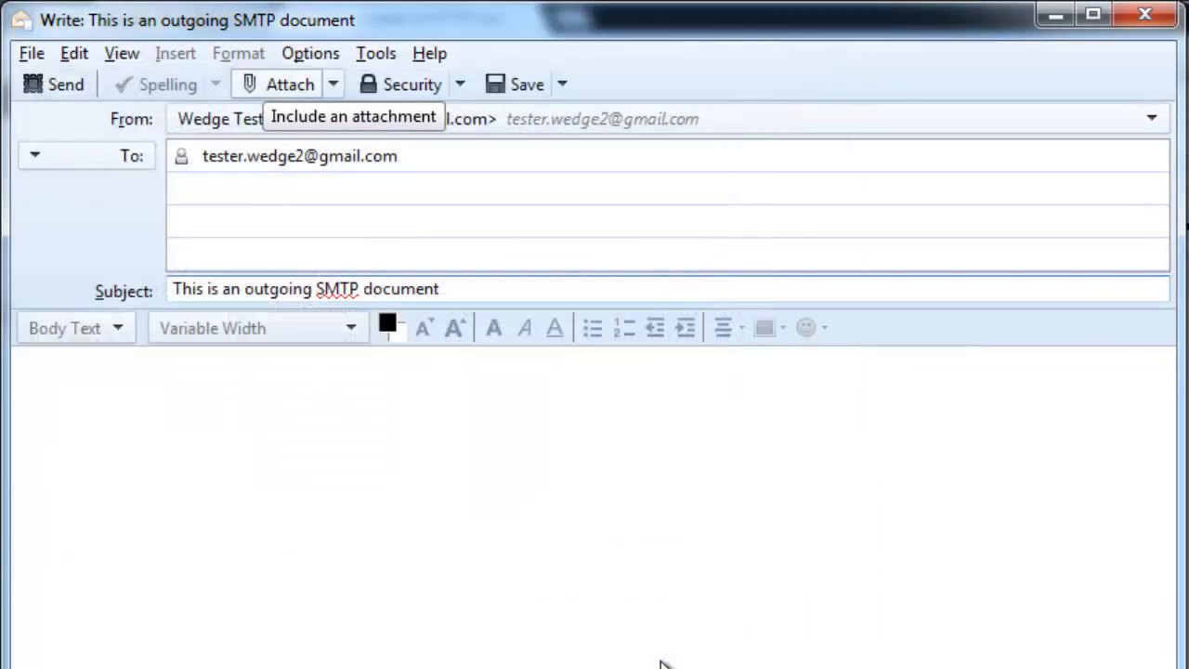
{"action": "left_click", "coordinate": [289, 83]}
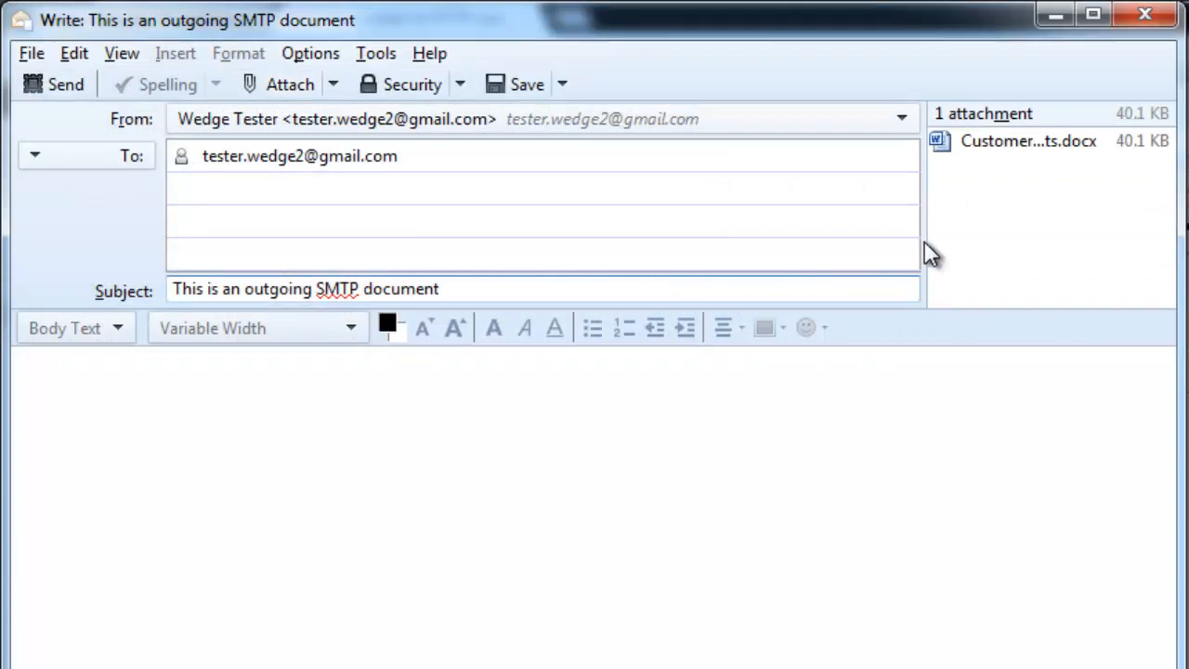
{"action": "left_click_drag", "start_coordinate": [925, 245], "coordinate": [765, 246]}
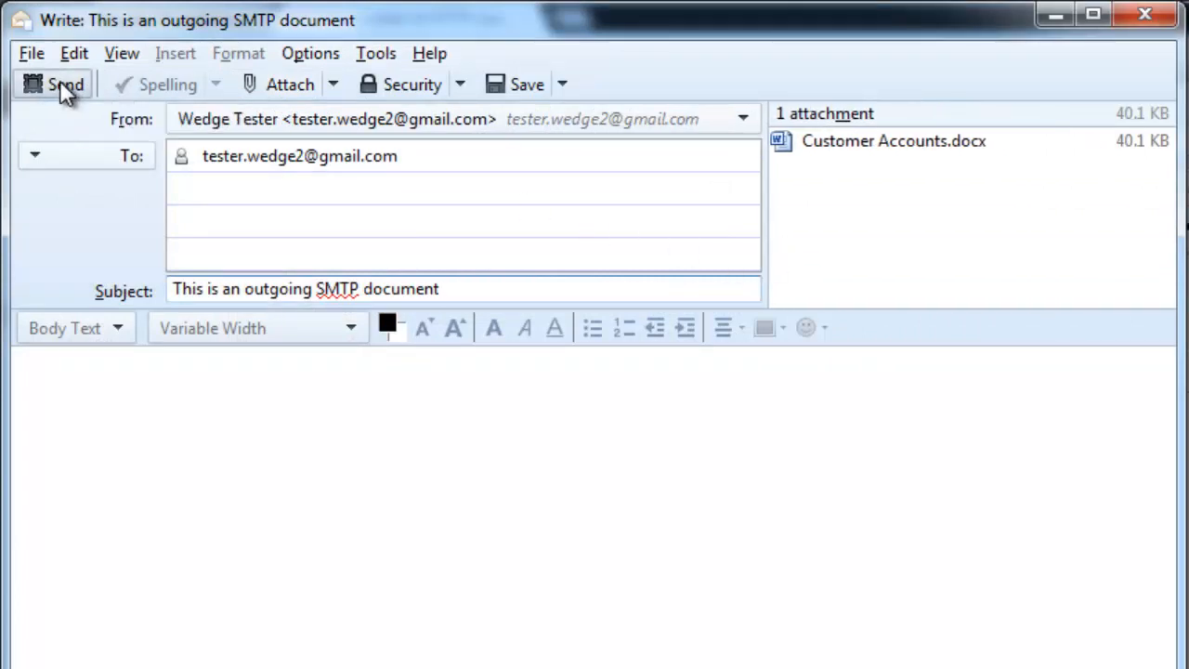
{"action": "left_click", "coordinate": [52, 84]}
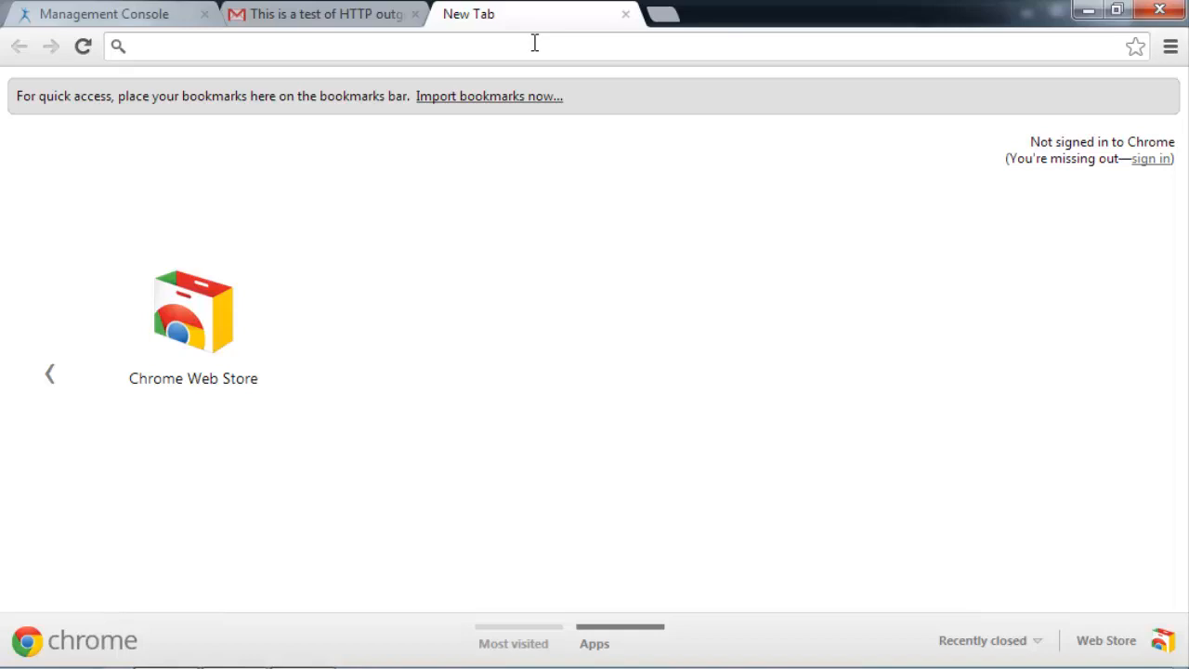
- Search Chrome for 'test credit card', get the Content Blocked alert, and return to the console
{"action": "type", "text": "tes"}
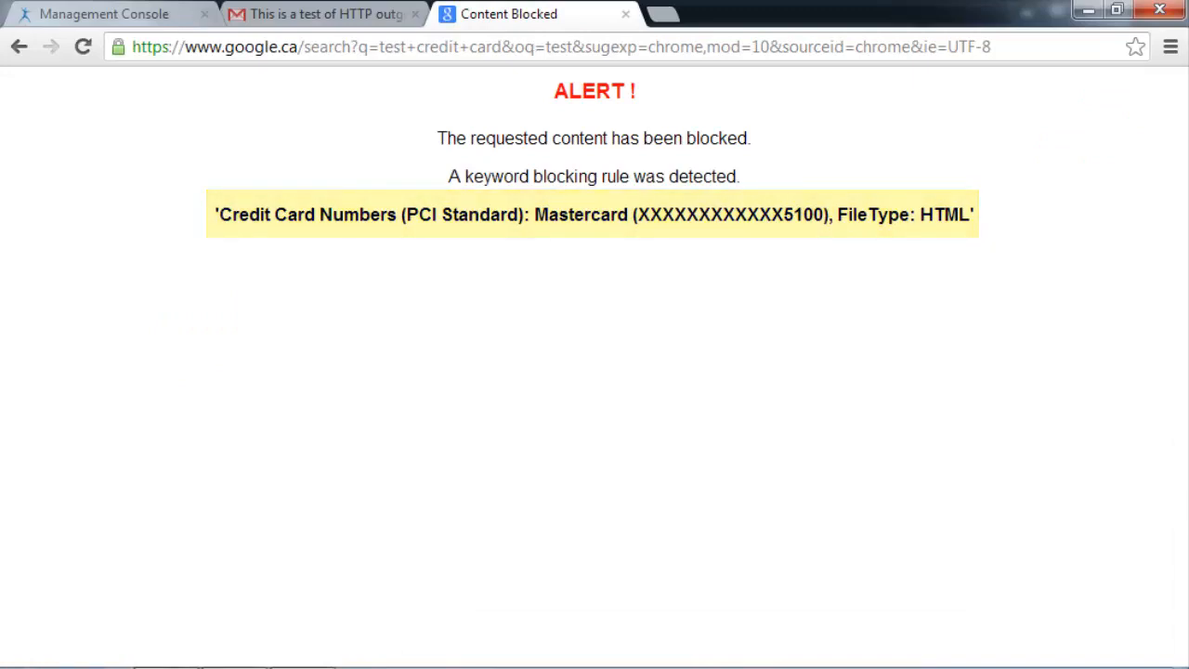
{"action": "left_click", "coordinate": [111, 15]}
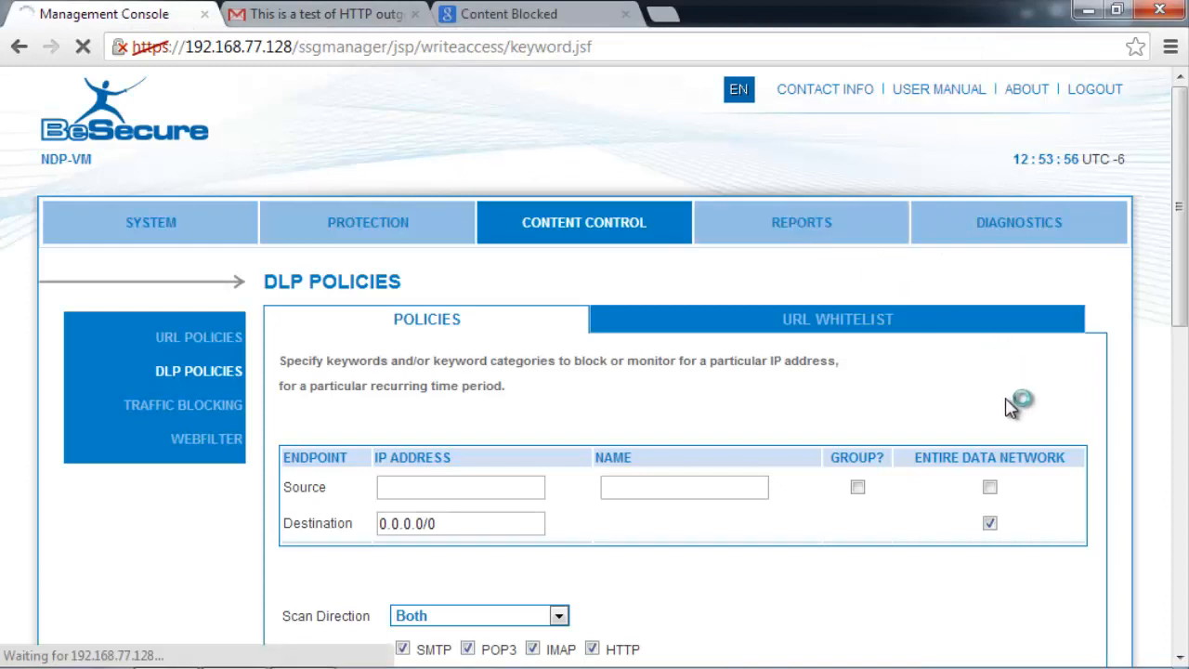
- Generate the Reports > Event List showing the keyword-blocked records
{"action": "left_click", "coordinate": [800, 223]}
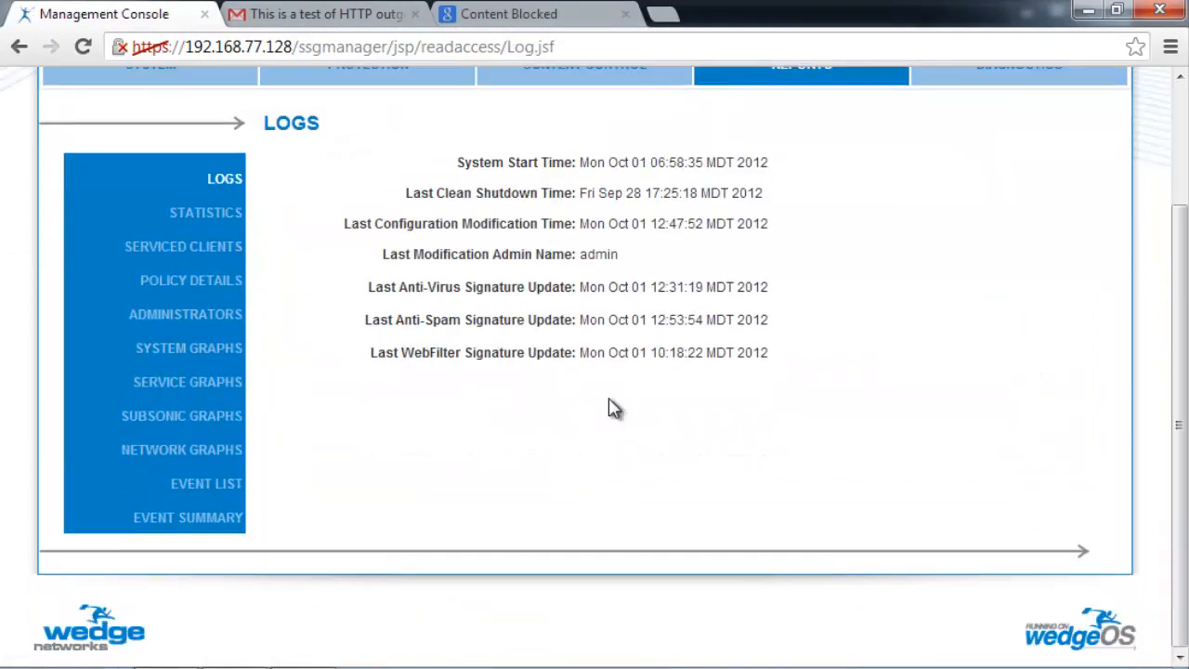
{"action": "left_click", "coordinate": [204, 483]}
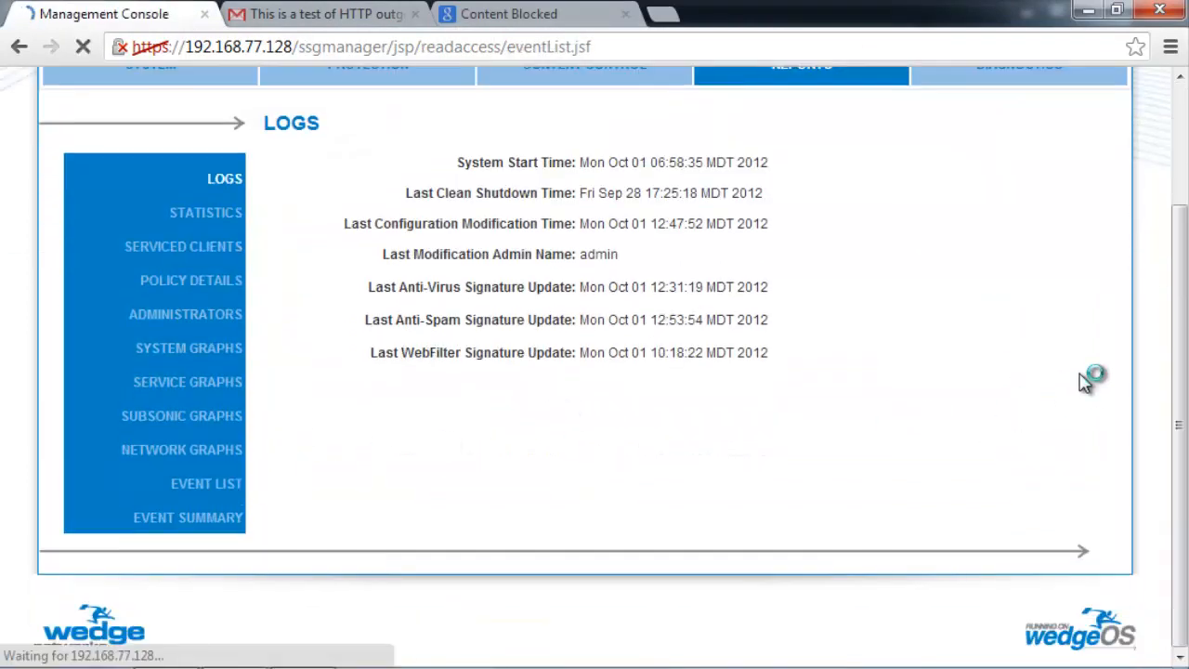
{"action": "left_click", "coordinate": [206, 483]}
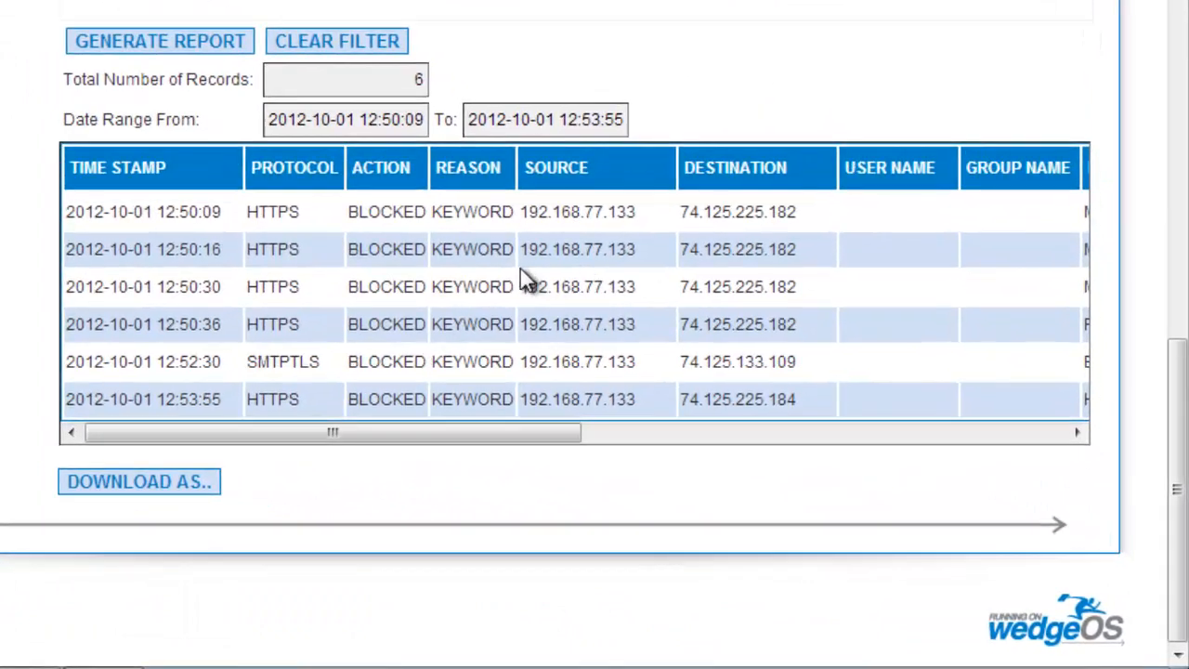
{"action": "mouse_move", "coordinate": [480, 400]}
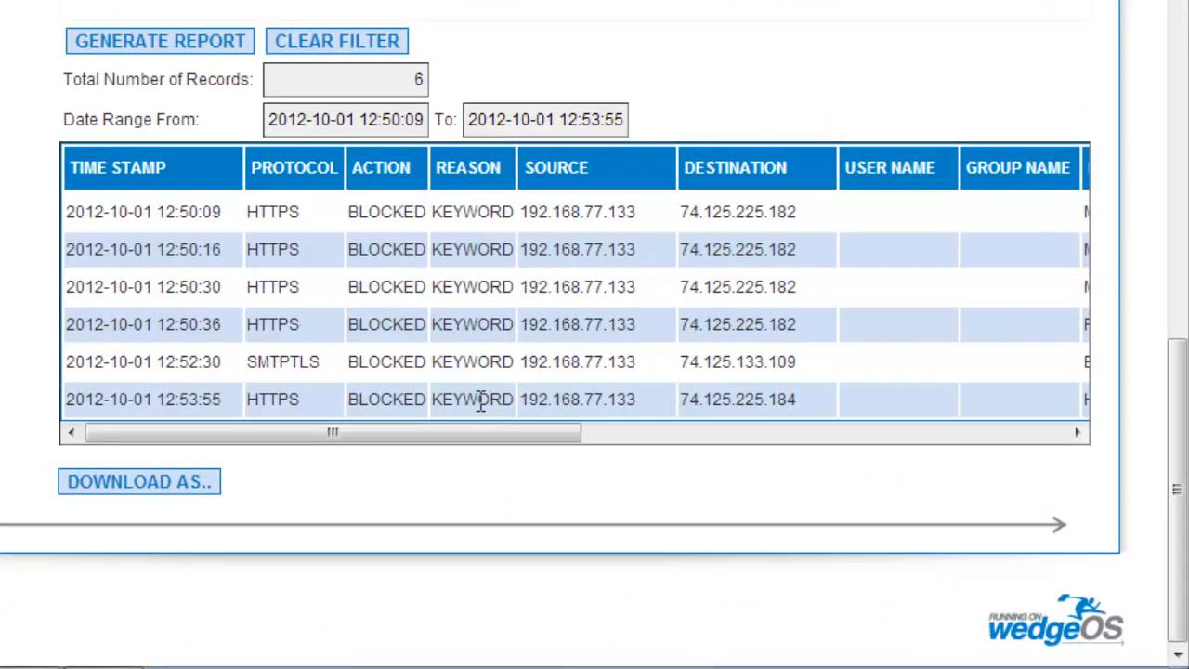
{"action": "mouse_move", "coordinate": [381, 312]}
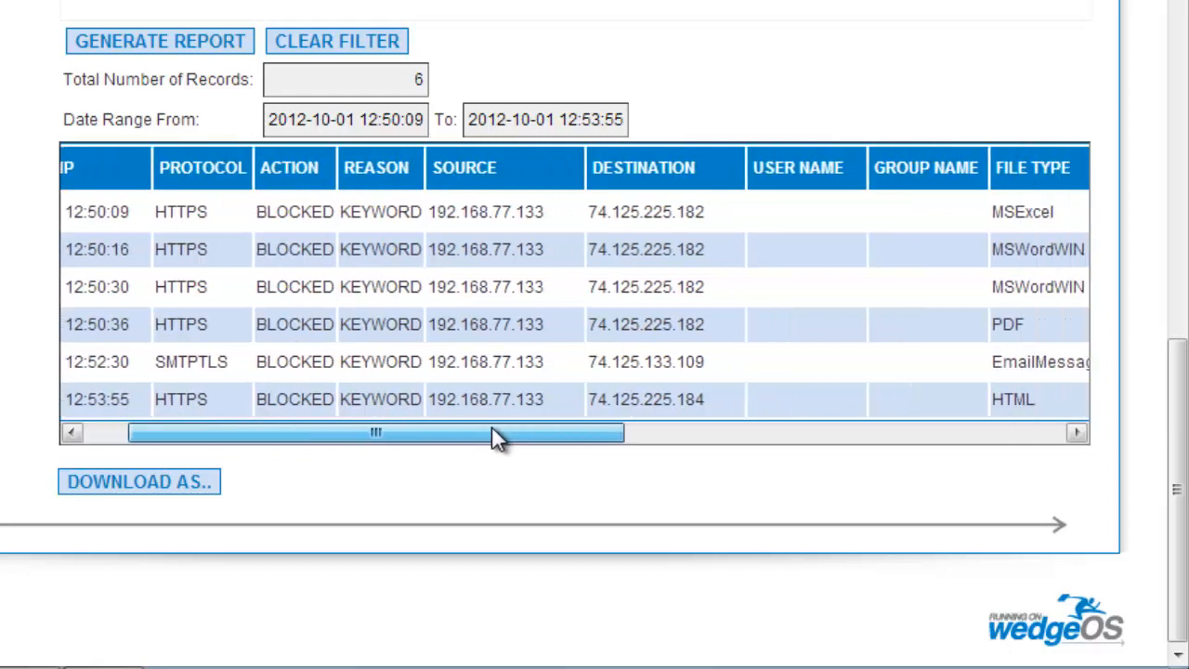
{"action": "left_click_drag", "start_coordinate": [375, 431], "coordinate": [710, 431]}
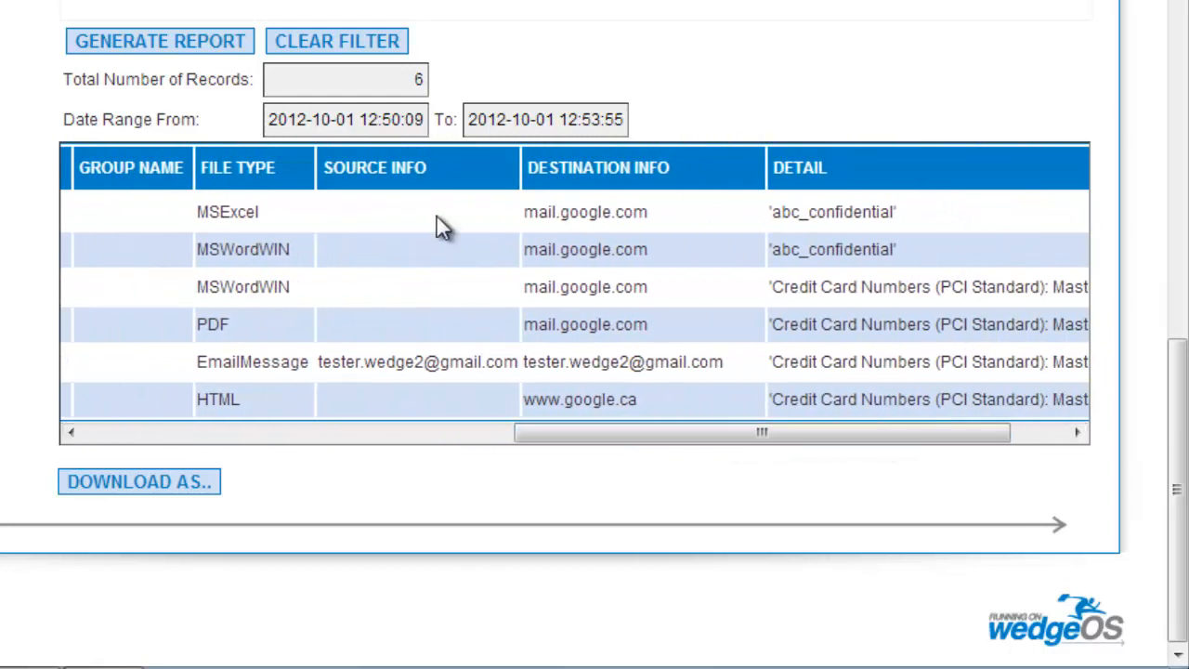
{"action": "mouse_move", "coordinate": [888, 232]}
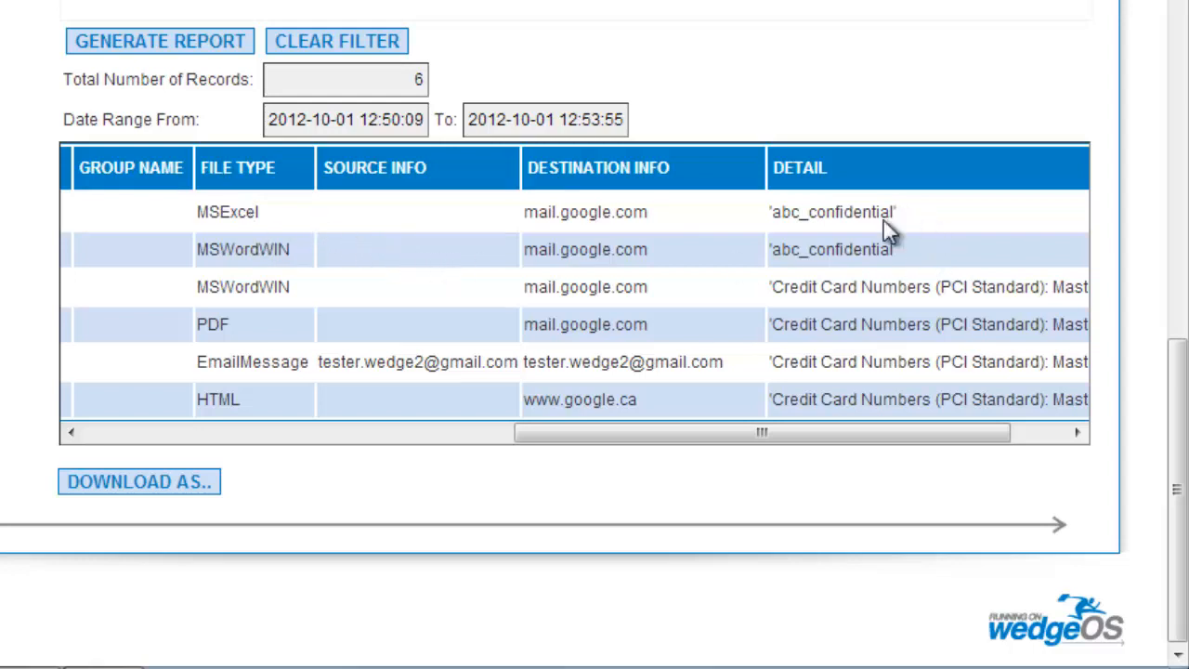
{"action": "mouse_move", "coordinate": [925, 290]}
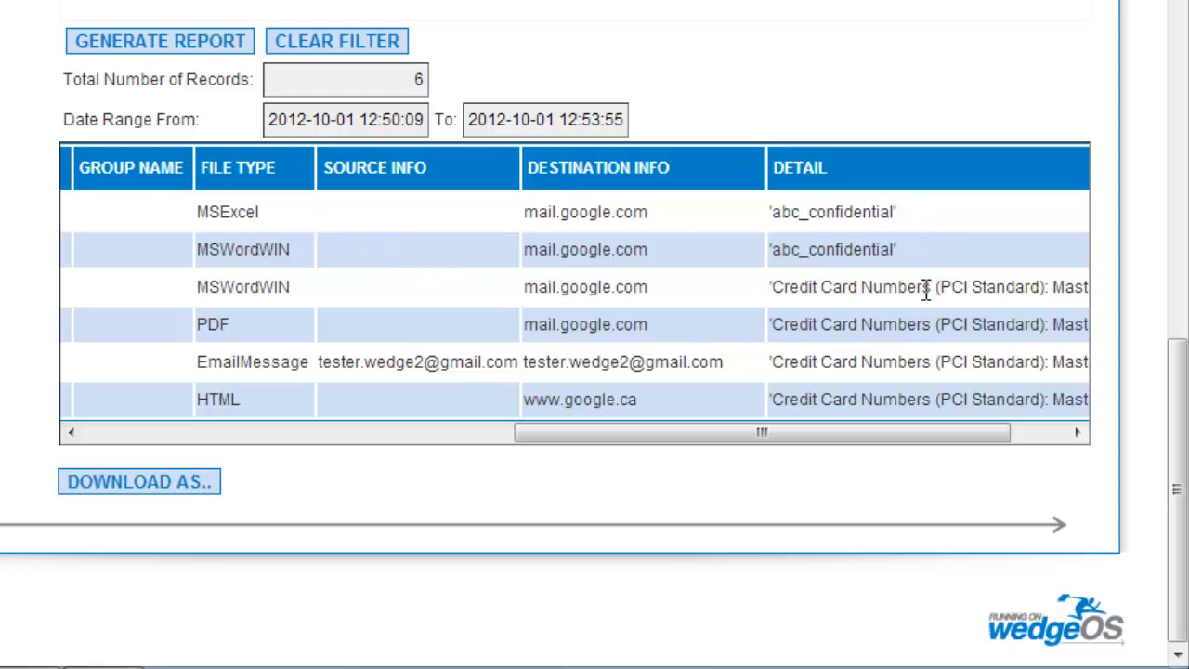
{"action": "mouse_move", "coordinate": [388, 298]}
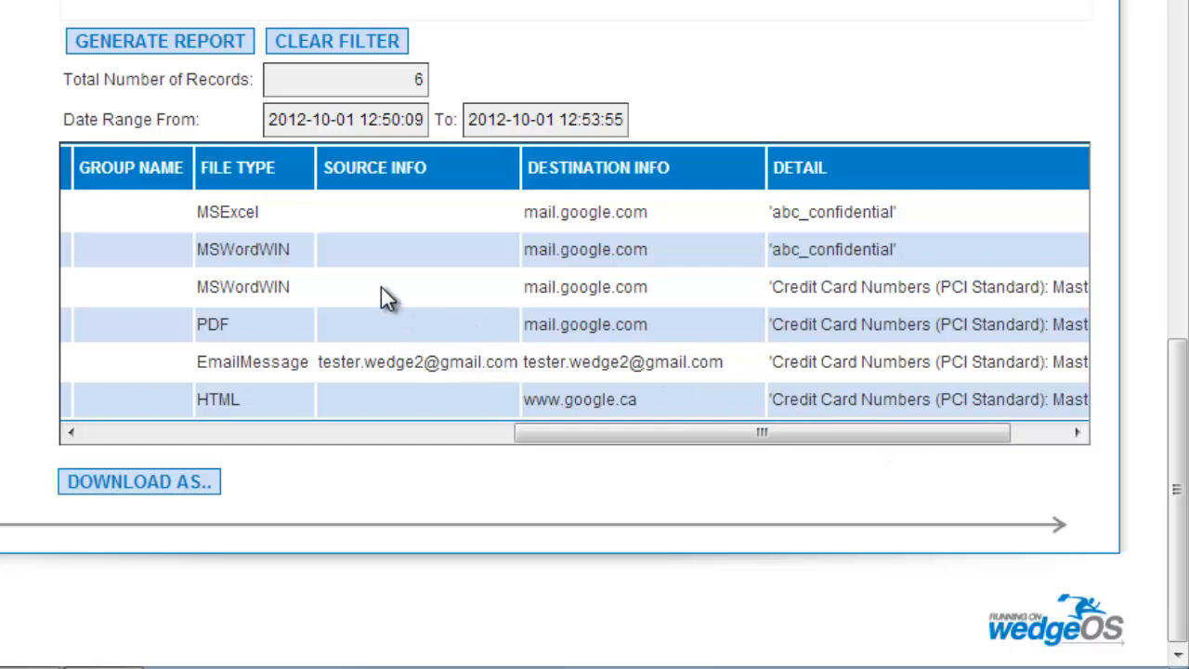
{"action": "mouse_move", "coordinate": [873, 362]}
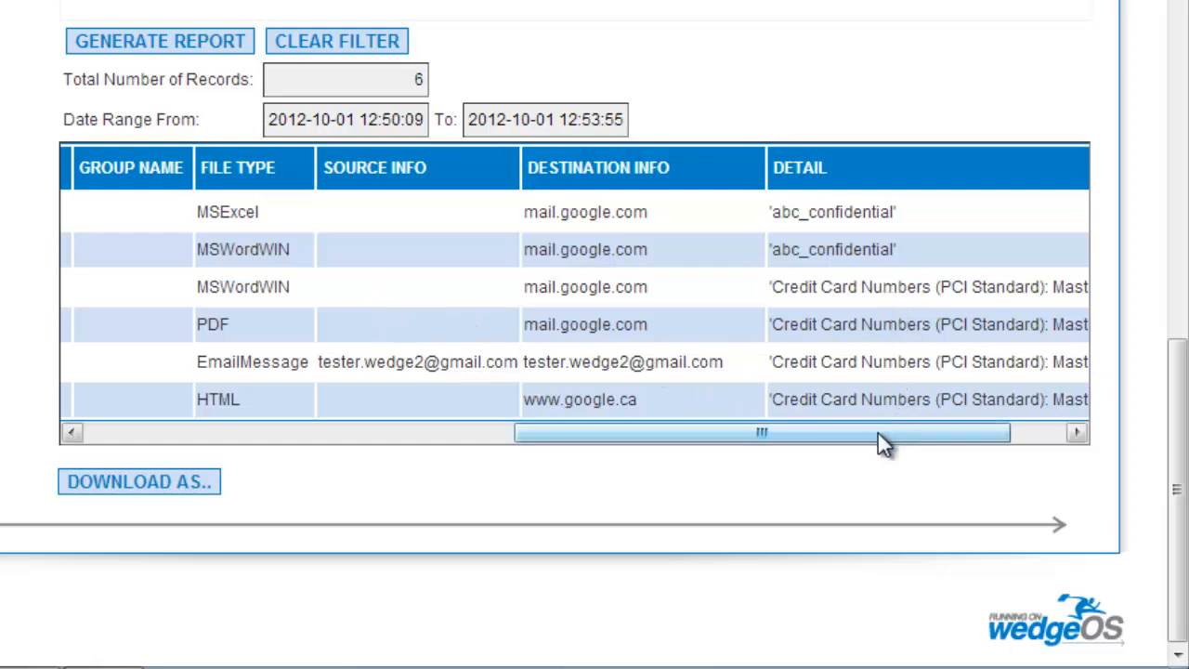
{"action": "left_click_drag", "start_coordinate": [762, 431], "coordinate": [816, 431]}
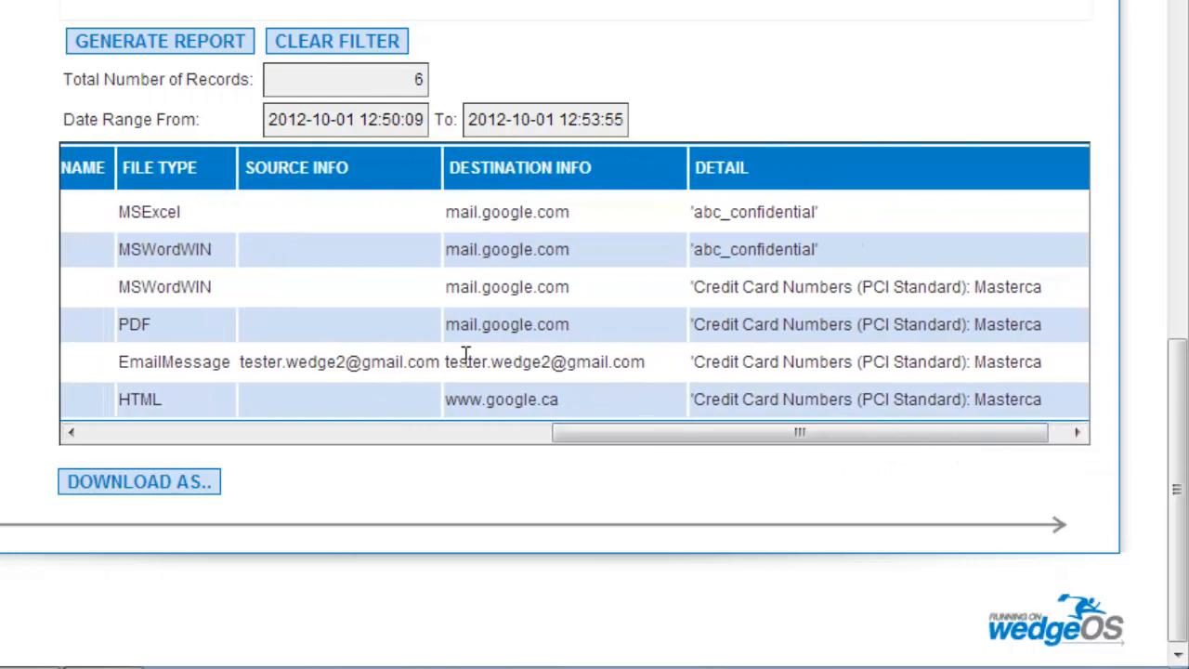
{"action": "mouse_move", "coordinate": [850, 275]}
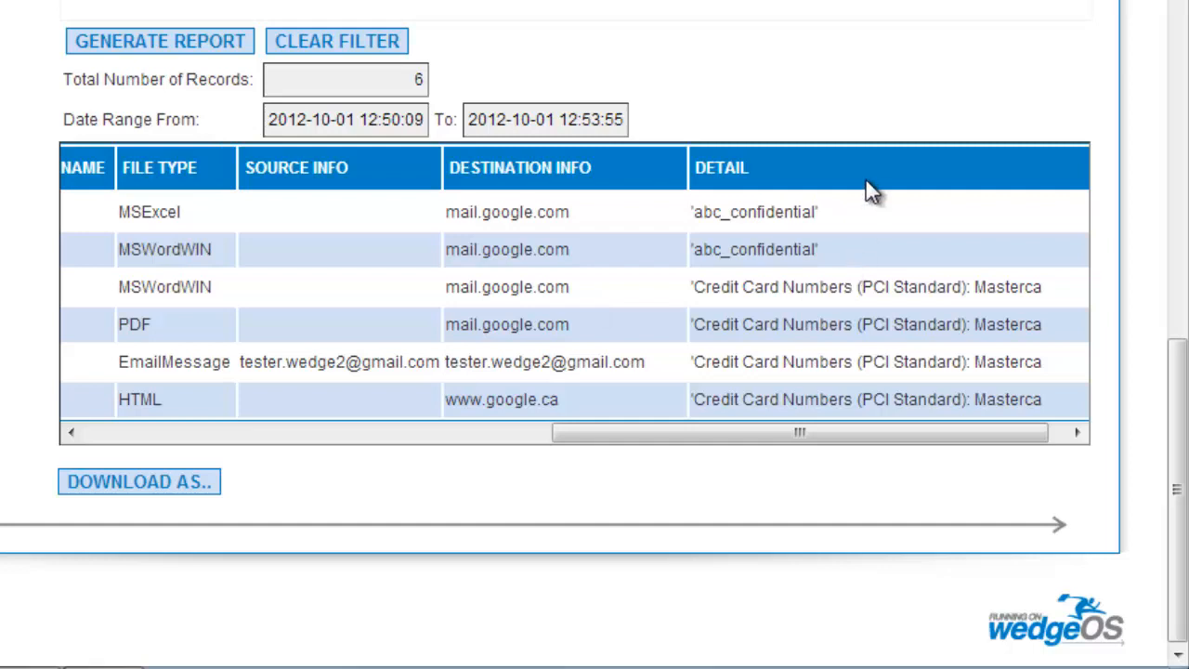
{"action": "mouse_move", "coordinate": [859, 211]}
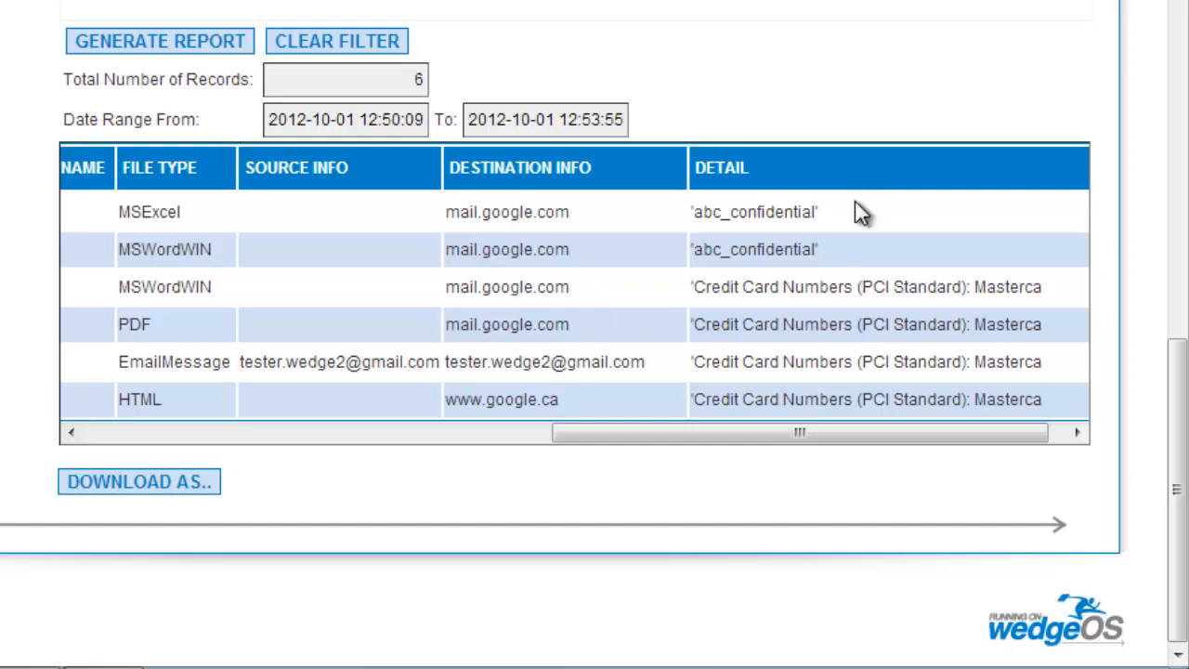